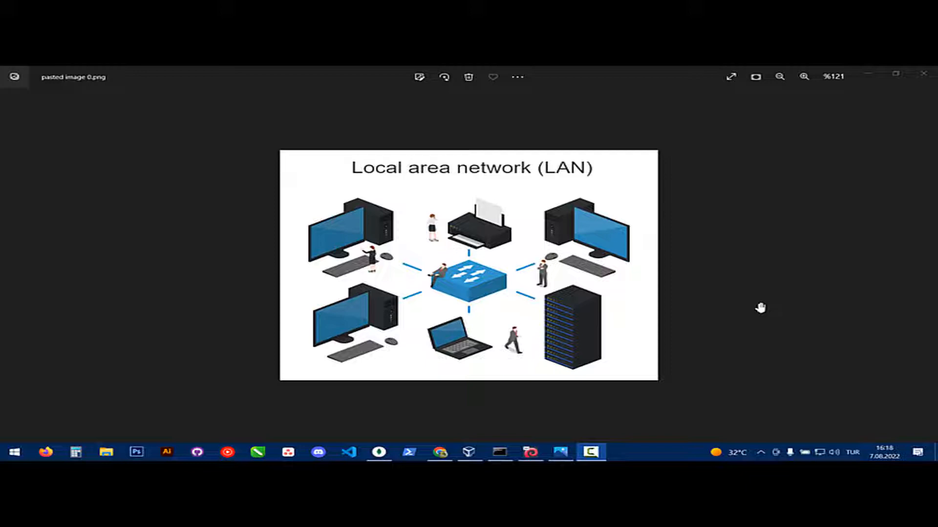
pyautogui.moveTo(366, 437)
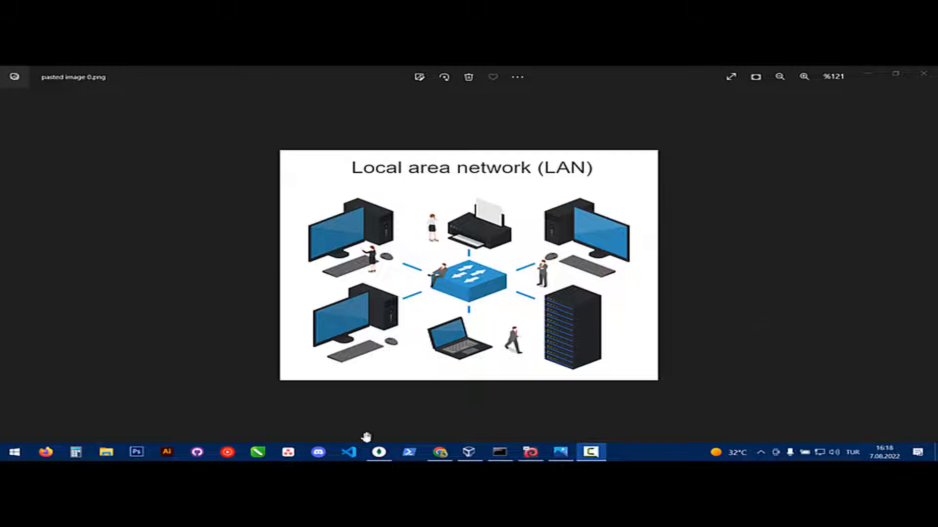
# Glance at MongoDB Compass, return to the LAN diagram and minimize the Photos viewer.
pyautogui.click(590, 451)
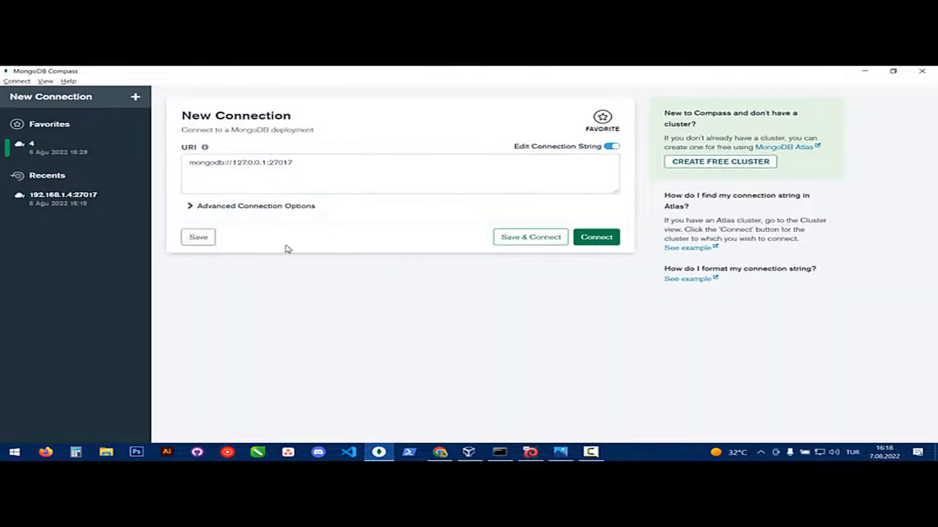
pyautogui.click(379, 453)
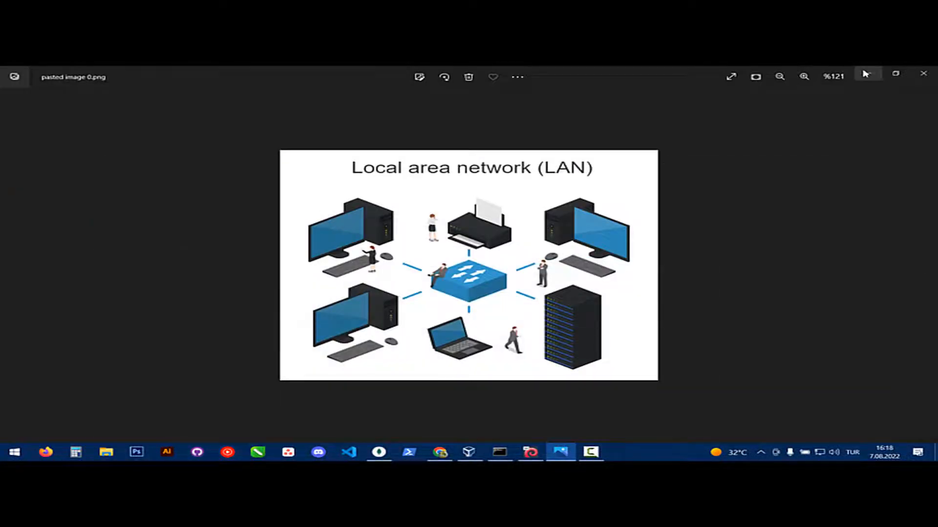
pyautogui.click(923, 77)
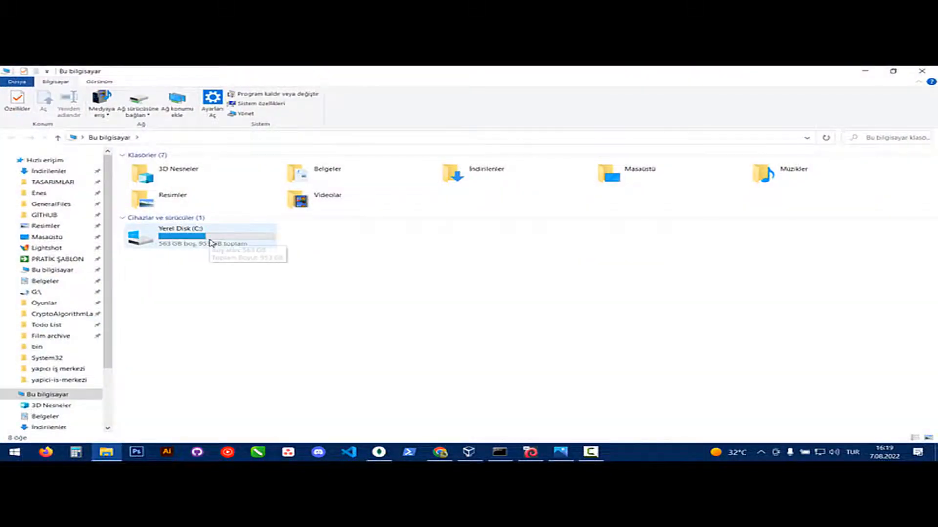
# Navigate to C:\Program Files\MongoDB\Server\6.0\bin in File Explorer.
pyautogui.doubleClick(180, 236)
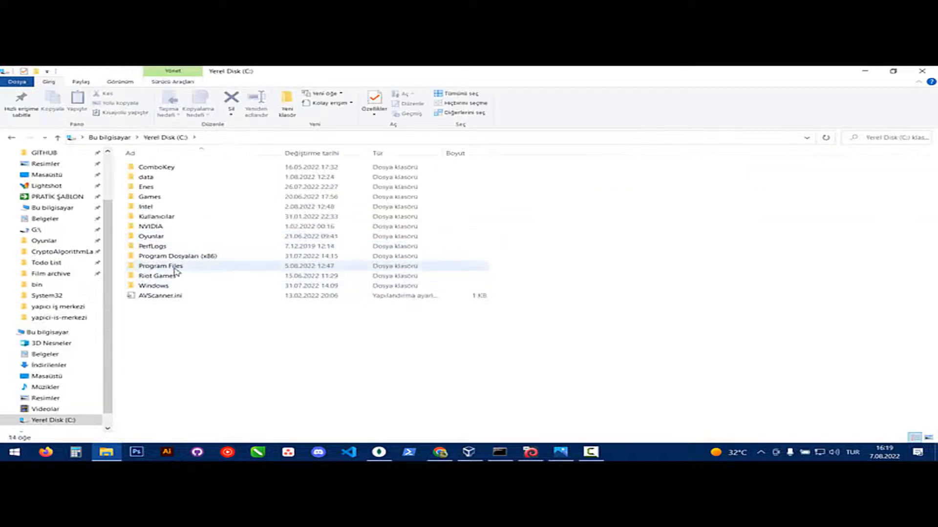
pyautogui.doubleClick(160, 266)
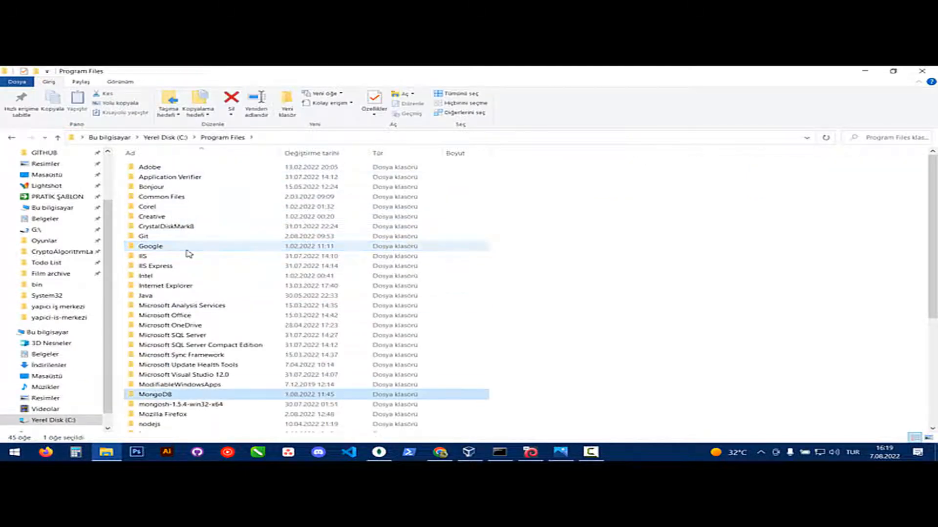
pyautogui.doubleClick(154, 393)
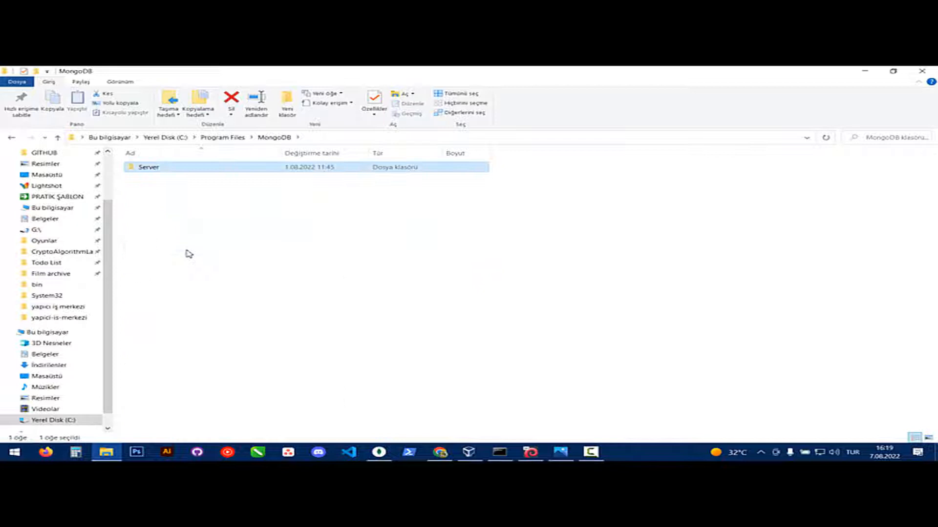
pyautogui.doubleClick(149, 167)
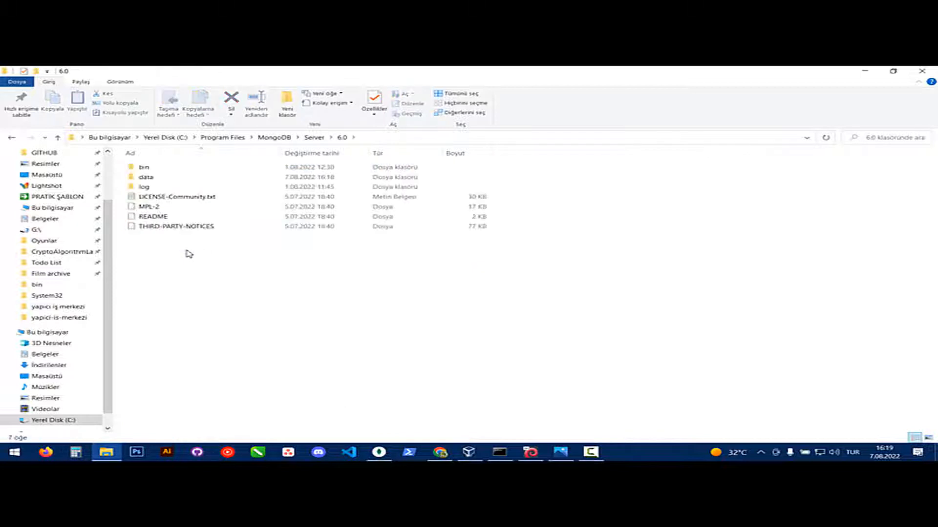
pyautogui.doubleClick(144, 167)
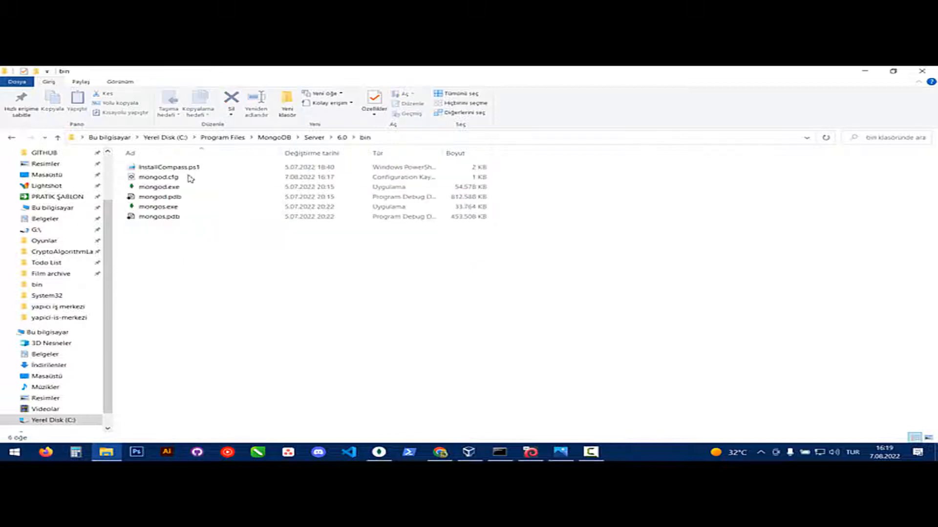
# Open mongod.cfg from the bin folder in Visual Studio Code.
pyautogui.click(158, 177)
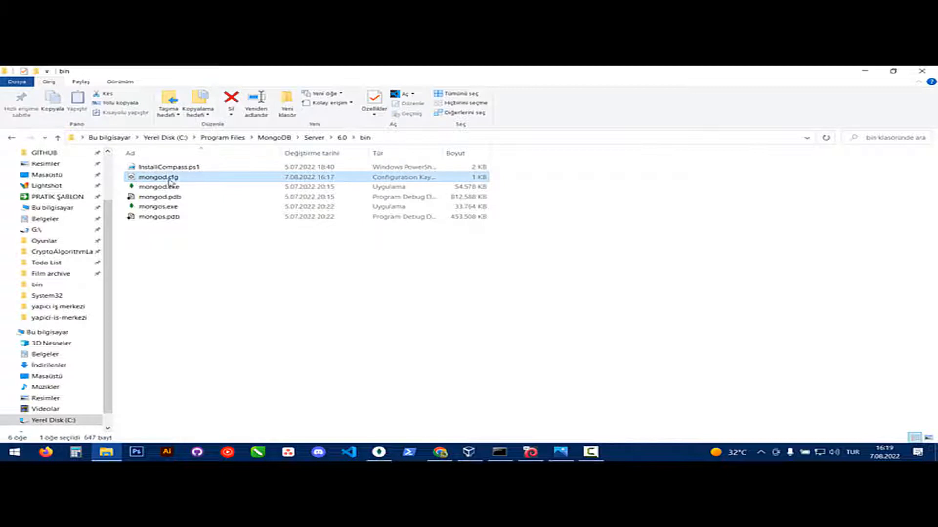
pyautogui.moveTo(158, 177)
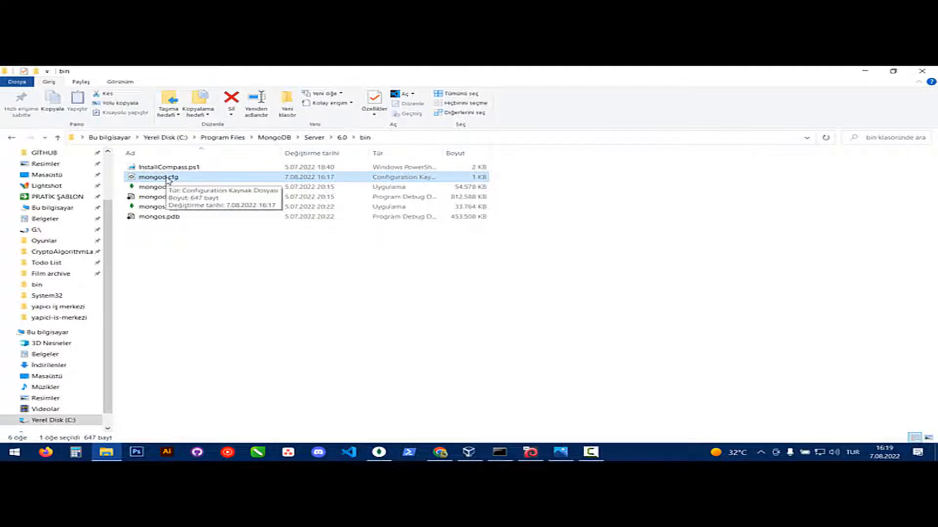
pyautogui.doubleClick(159, 177)
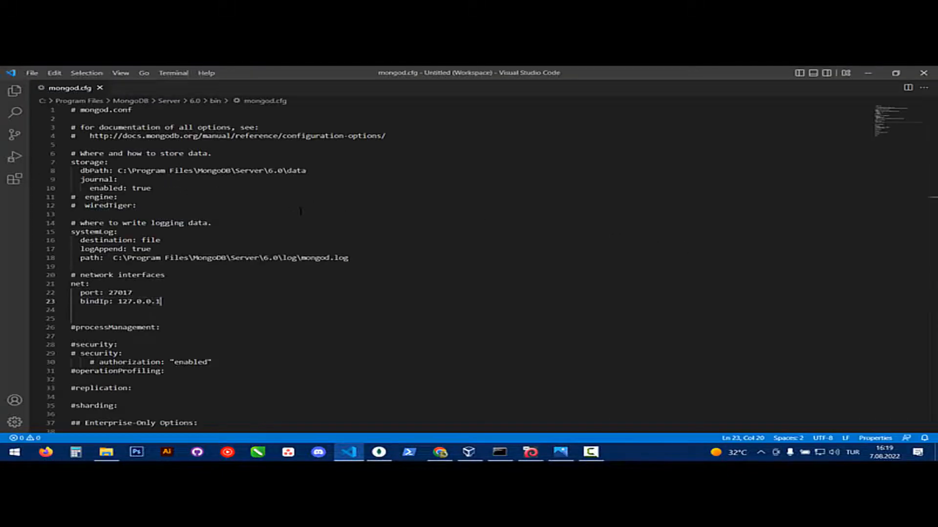
# Remove the 127.0.0.1 value from the bindIp line in mongod.cfg.
pyautogui.doubleClick(137, 302)
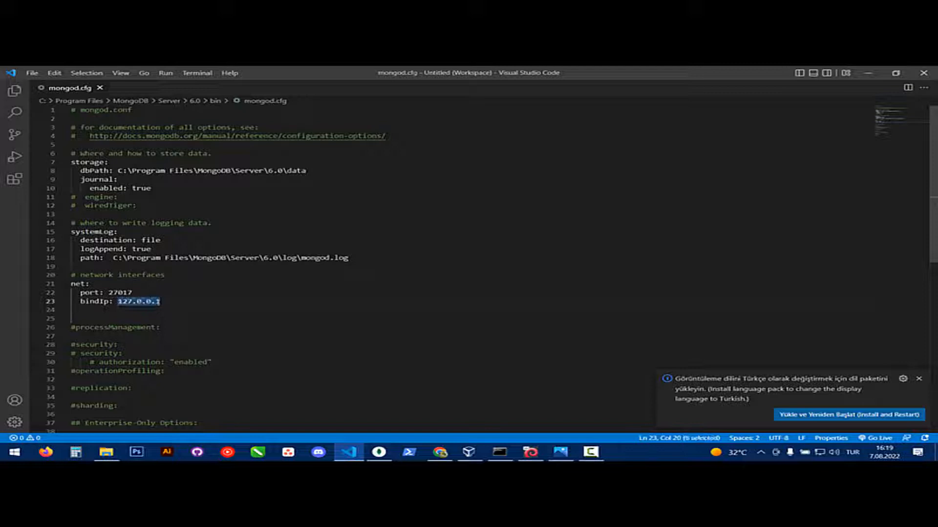
pyautogui.press('Delete')
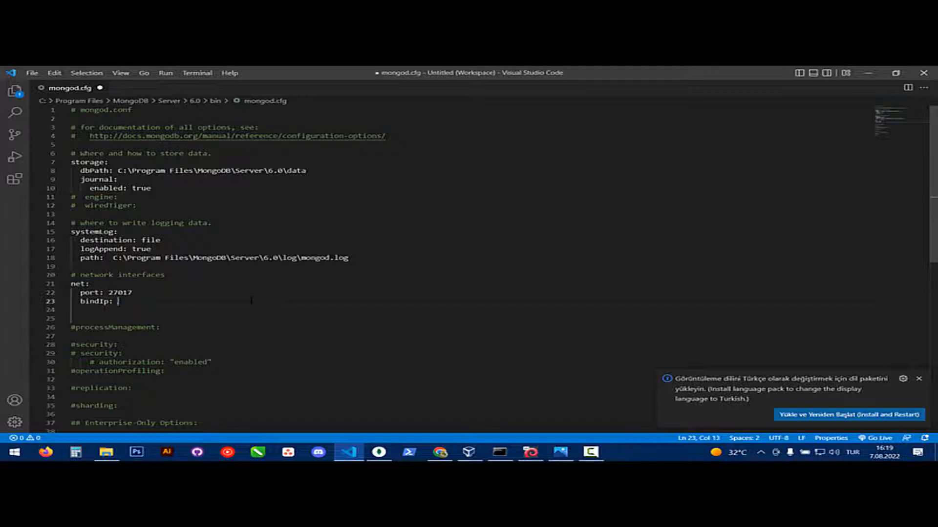
# Run ipconfig in Command Prompt to list the network adapter configuration.
pyautogui.click(499, 451)
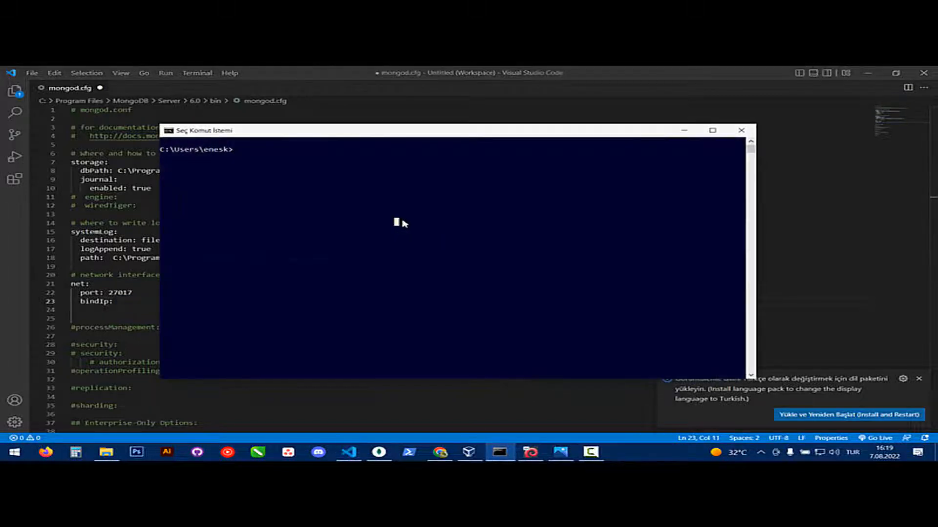
pyautogui.write('ipcofn')
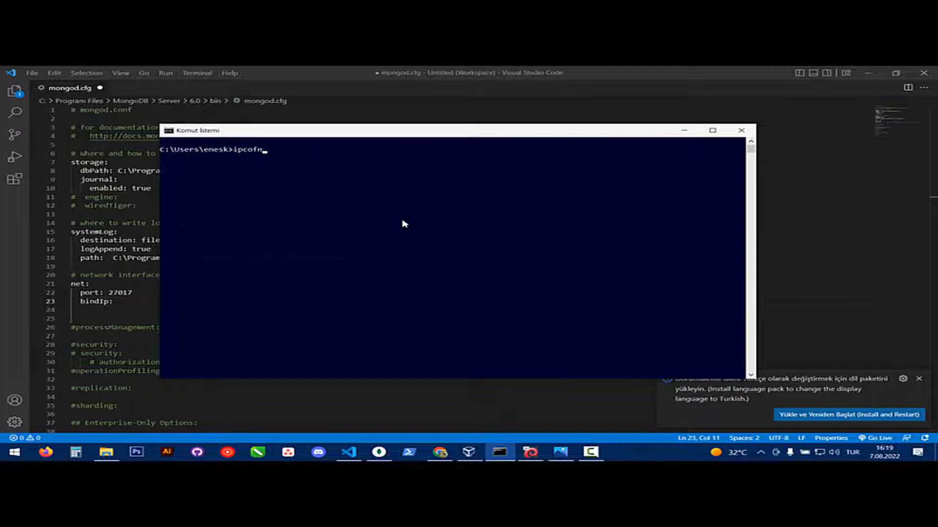
pyautogui.press('Backspace')
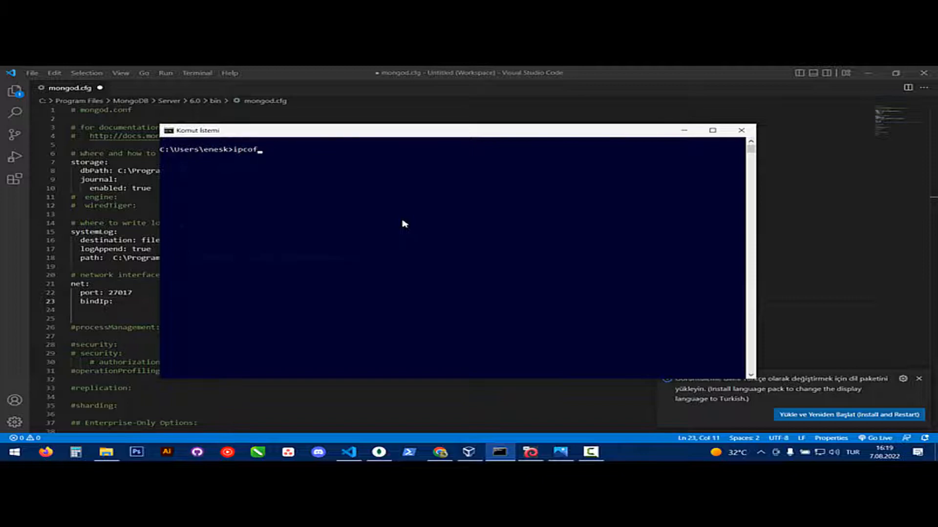
pyautogui.press('Return')
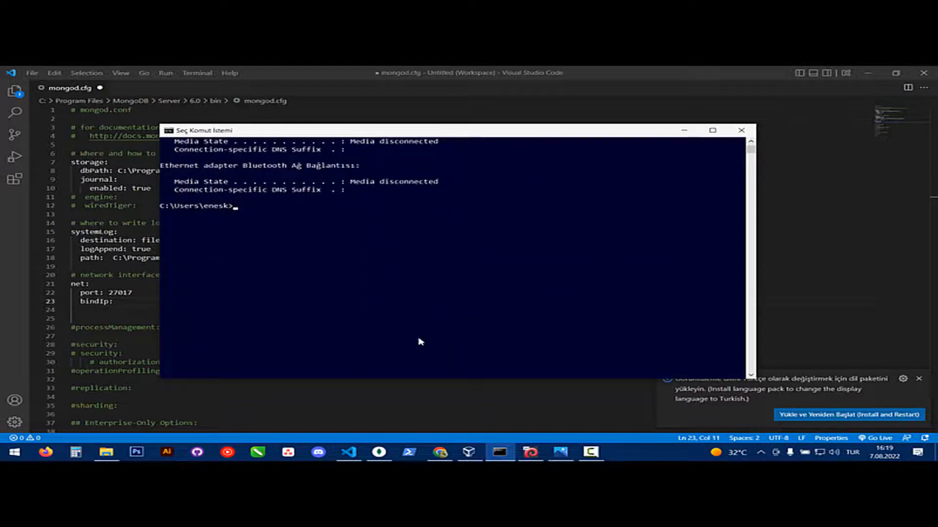
pyautogui.scroll(3)
pyautogui.write(' 192.168.1')
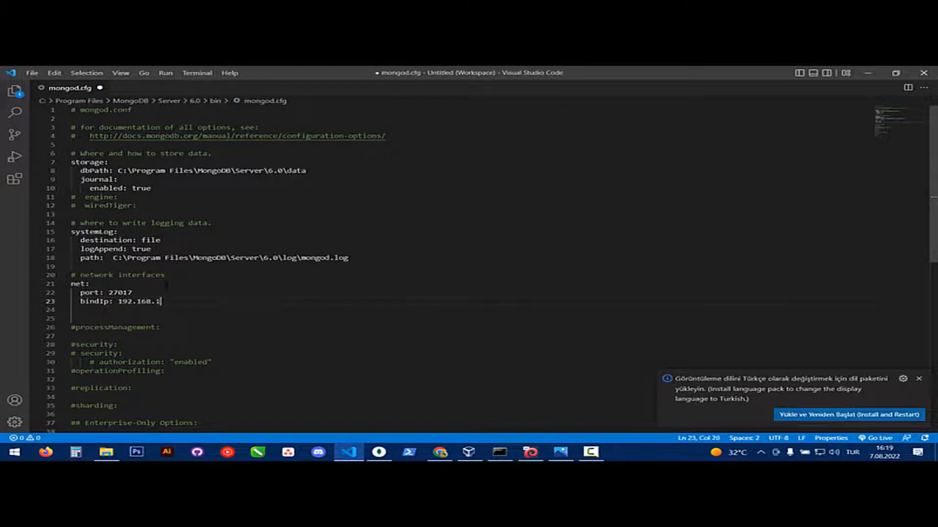
# Save mongod.cfg with the 192.168.1 LAN address as bindIp.
pyautogui.press('ctrl+s')
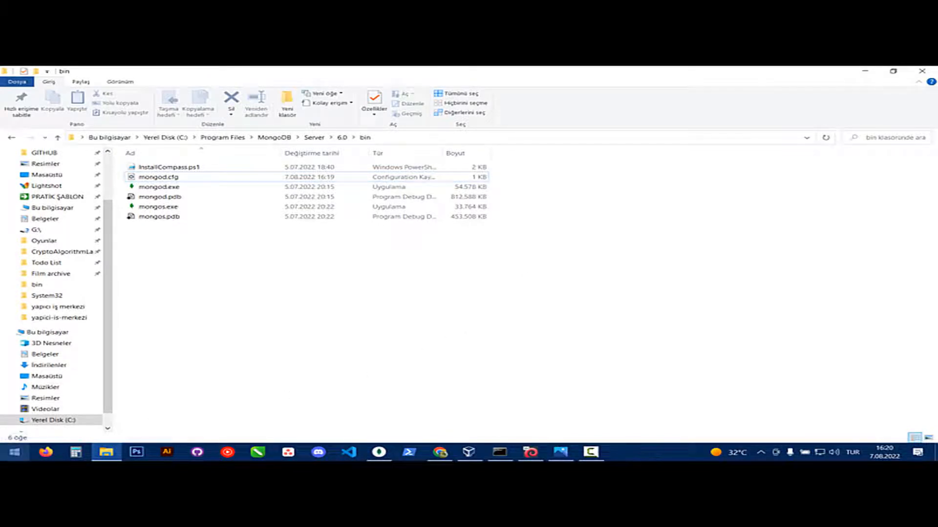
# Launch services.msc and restart the MongoDB Server service.
pyautogui.write('services.')
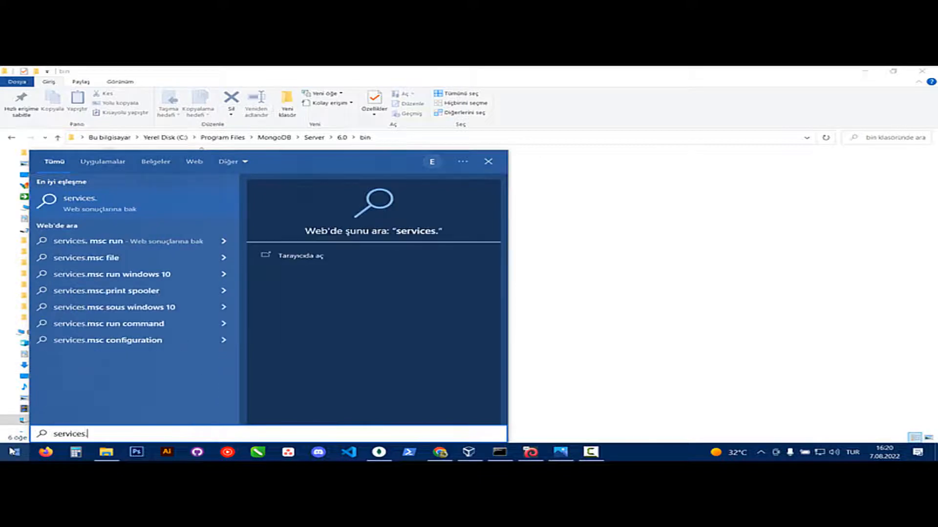
pyautogui.write('msc')
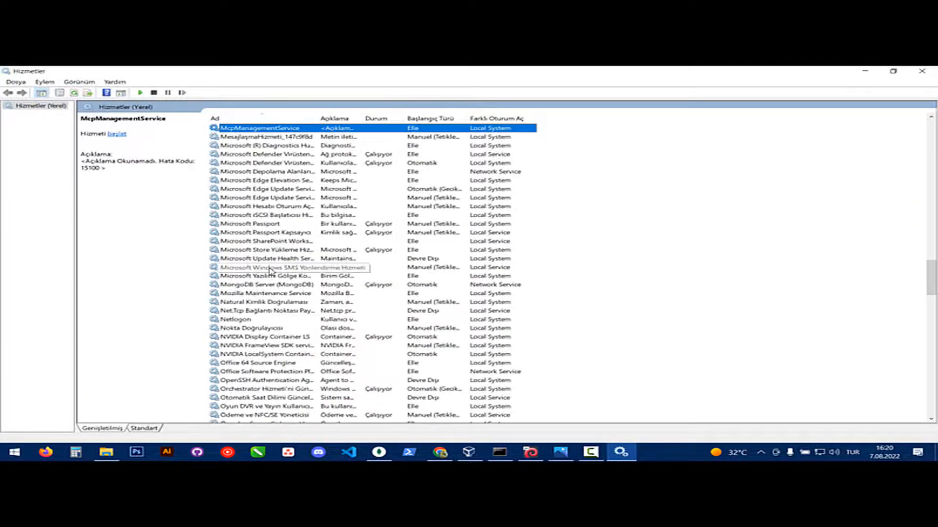
pyautogui.click(265, 284)
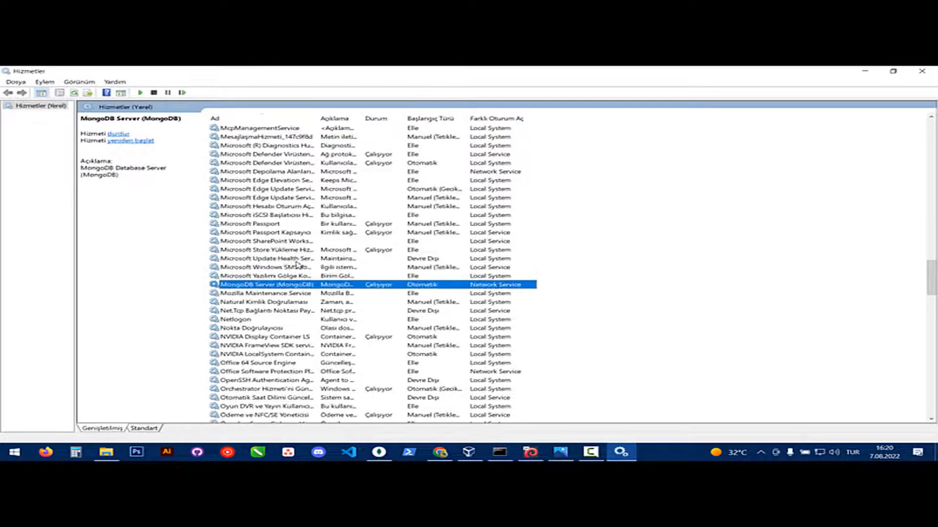
pyautogui.rightClick(269, 284)
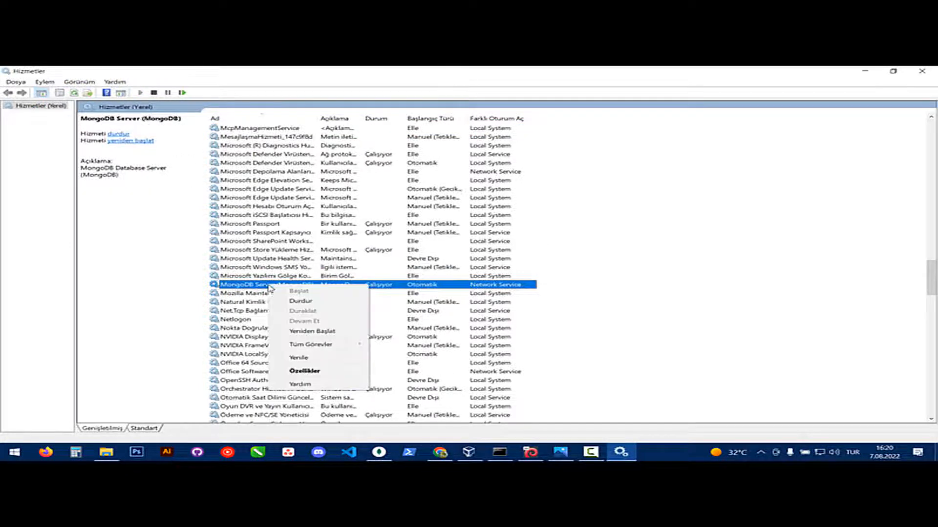
pyautogui.moveTo(311, 331)
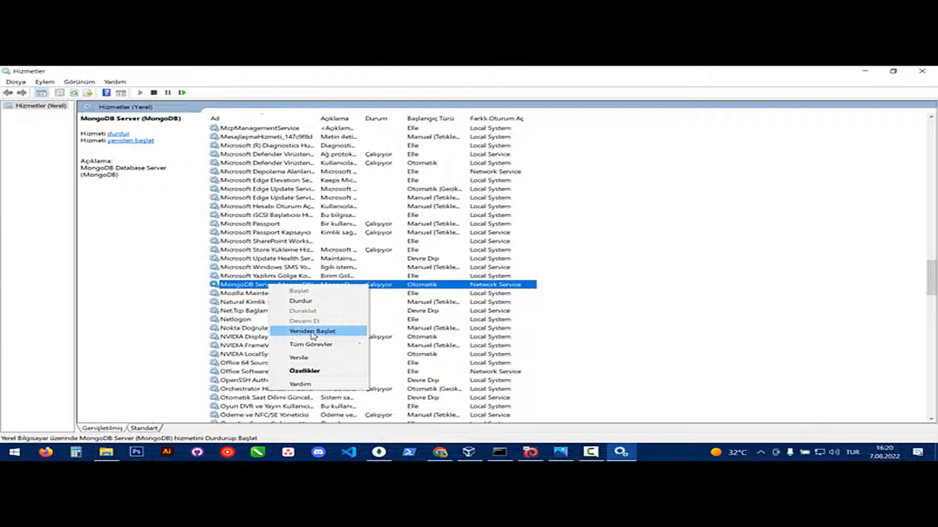
pyautogui.click(312, 331)
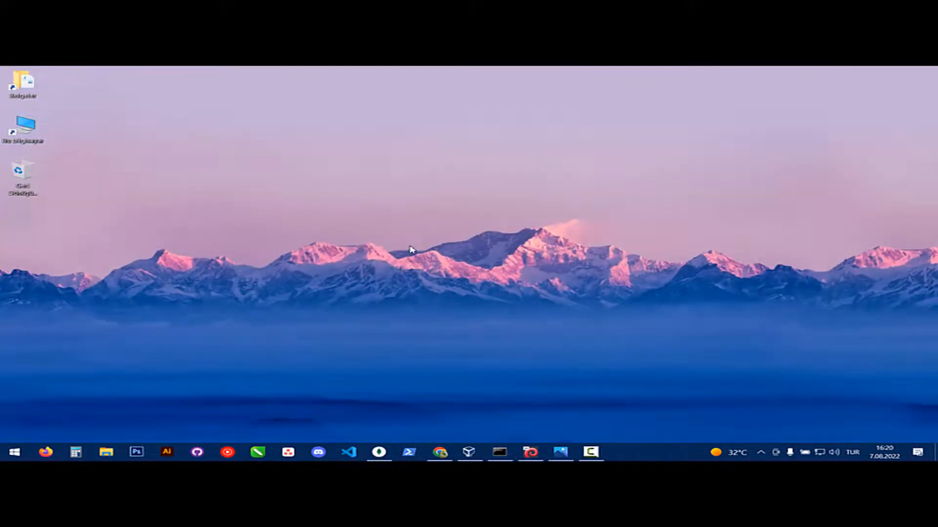
pyautogui.moveTo(43, 362)
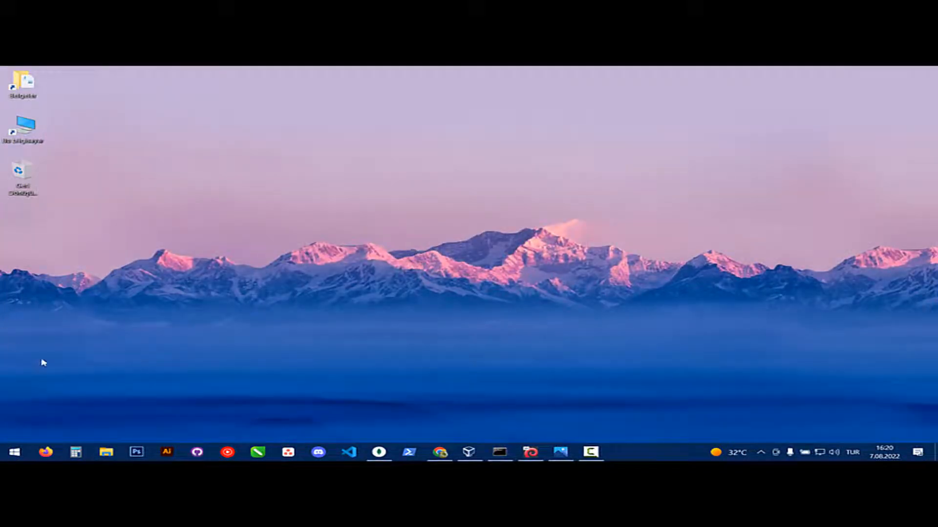
pyautogui.moveTo(183, 333)
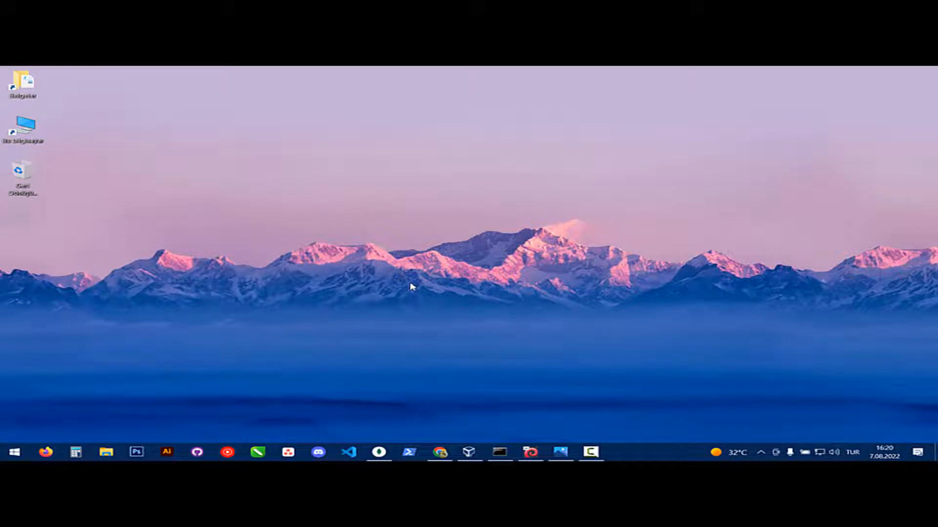
# Find Windows Defender Firewall via Start search and turn it on with recommended settings for both network types.
pyautogui.click(13, 452)
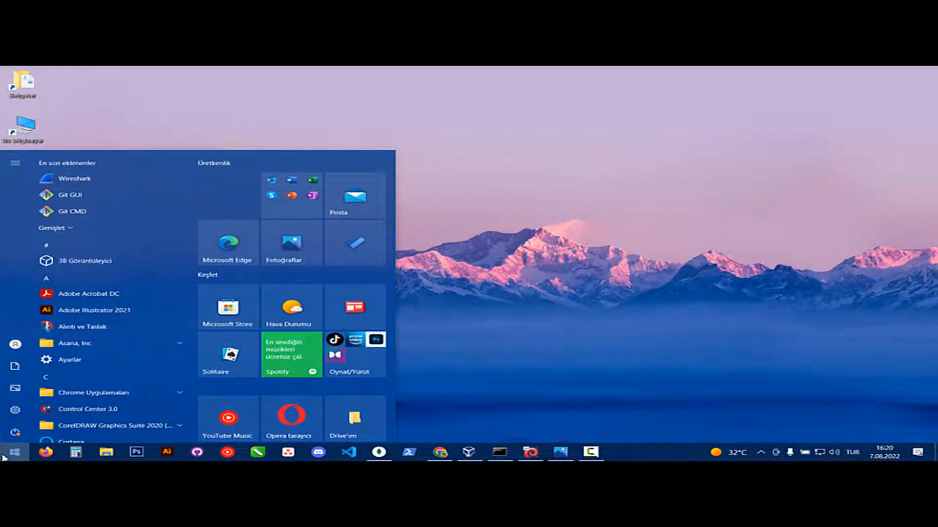
pyautogui.write('defe')
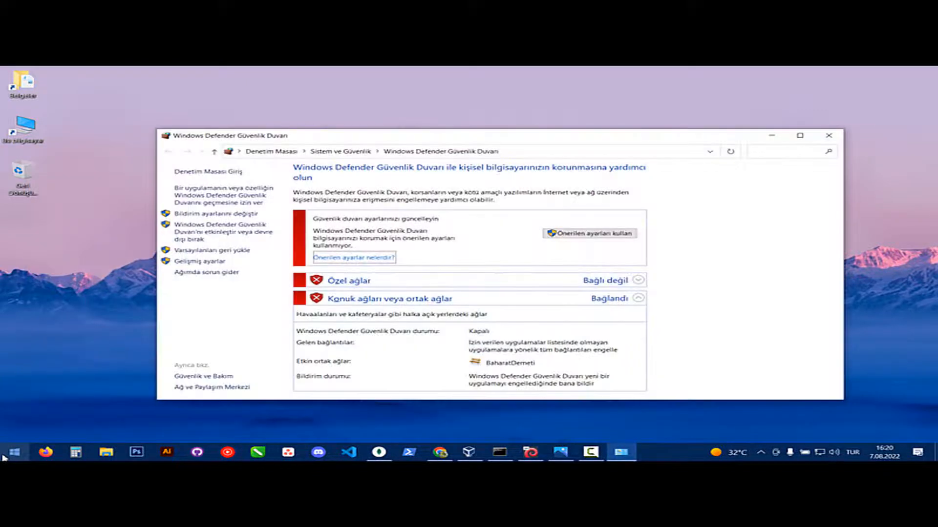
pyautogui.moveTo(516, 233)
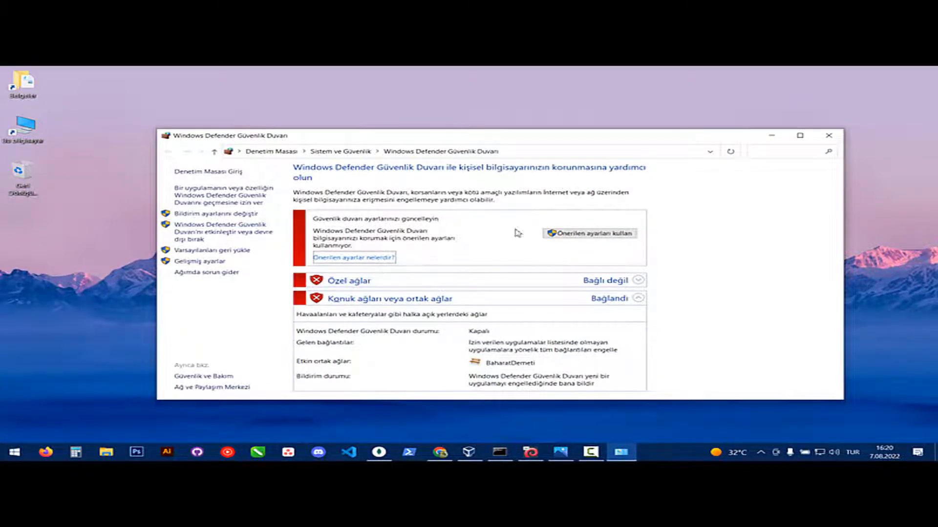
pyautogui.click(588, 233)
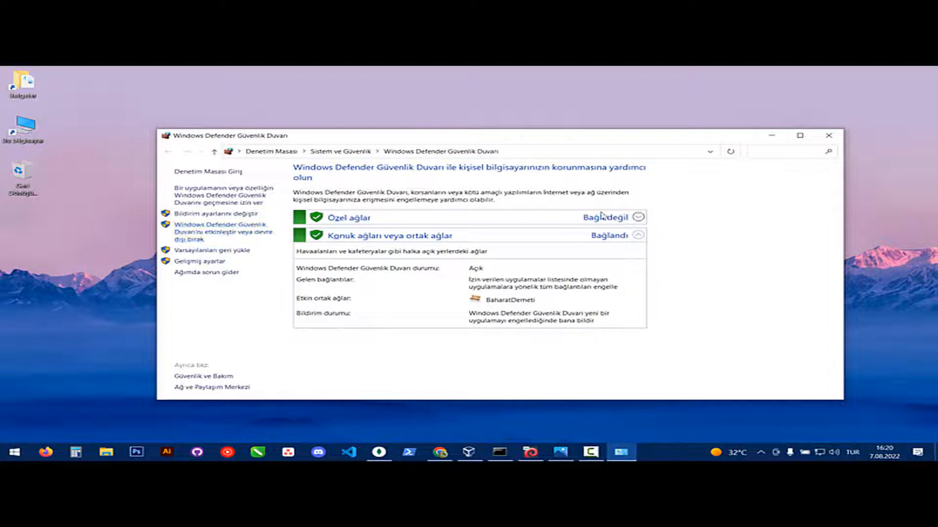
pyautogui.moveTo(671, 279)
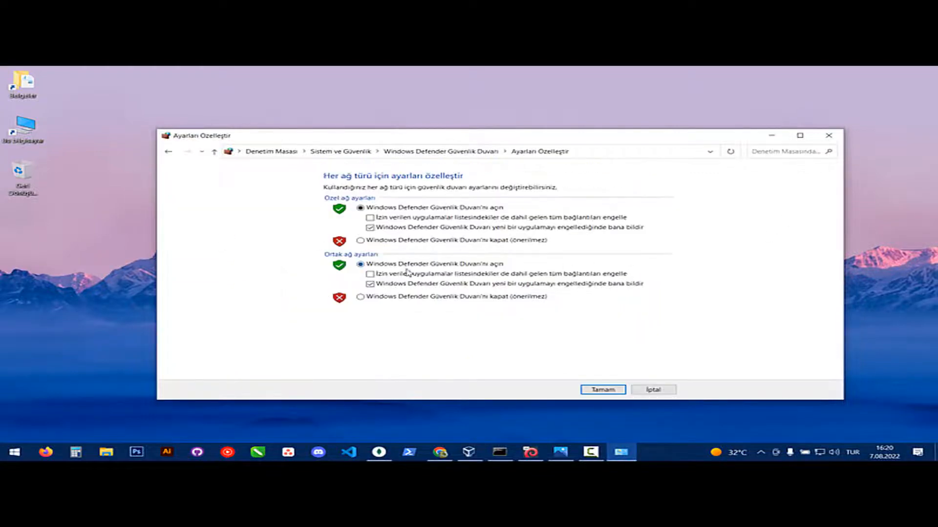
pyautogui.click(603, 389)
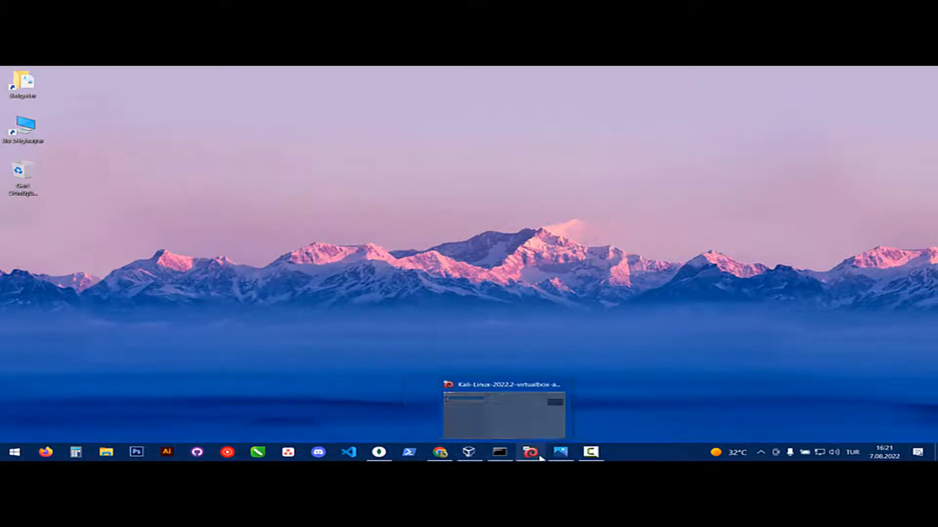
# In the Kali VM terminal, connect the mongo shell to mongodb://192.168.1.4:27017.
pyautogui.click(501, 409)
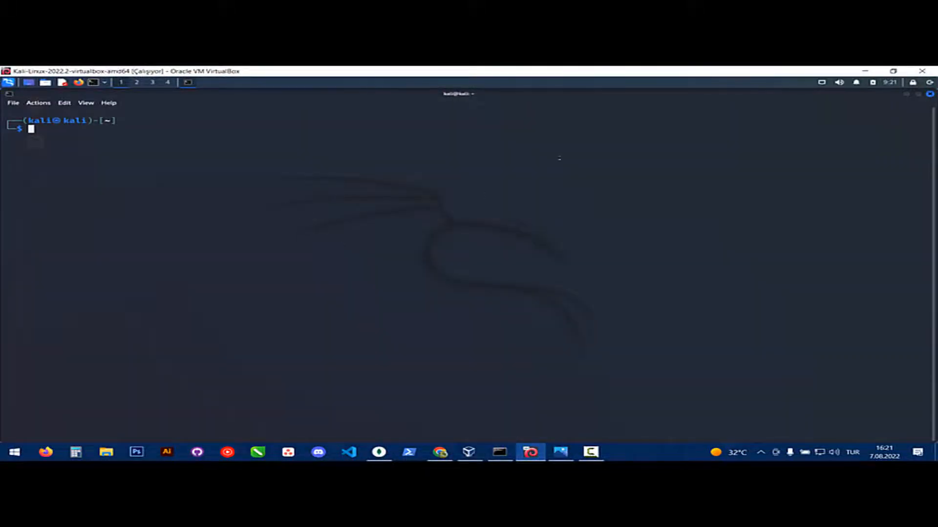
pyautogui.moveTo(524, 406)
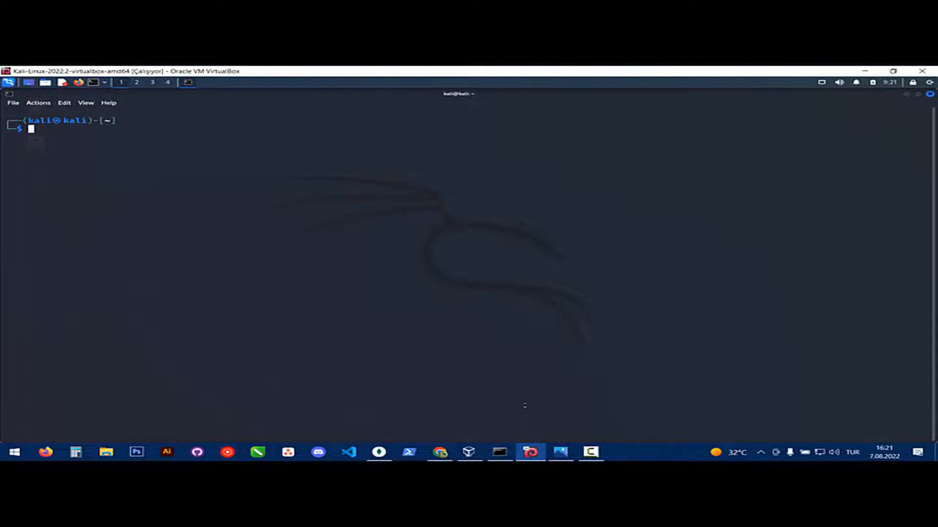
pyautogui.write('ping 0.0.0.0')
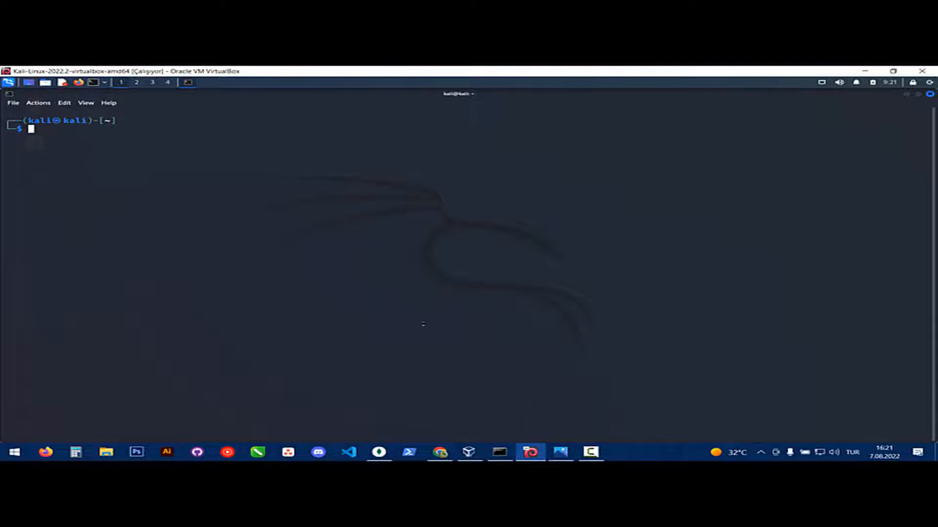
pyautogui.write('mongo --host mongodb://192.168.1.4:27017')
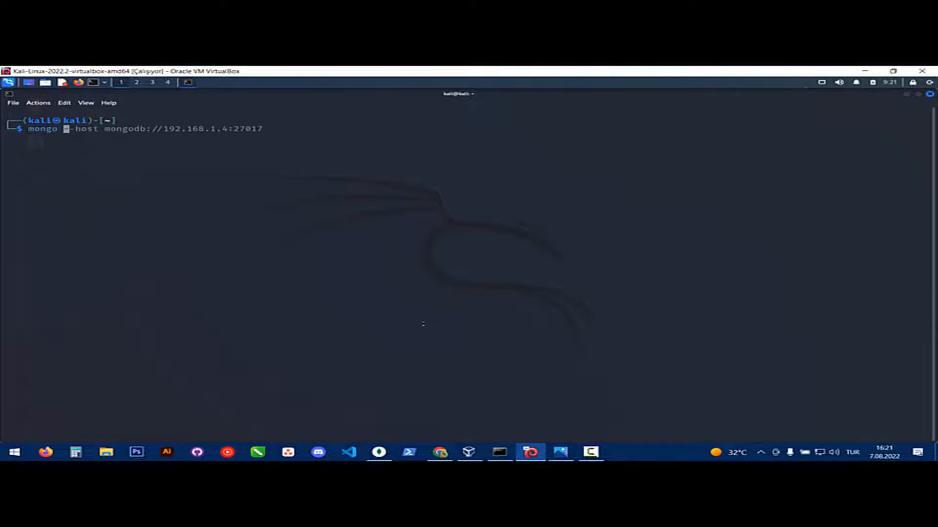
pyautogui.press('Tab')
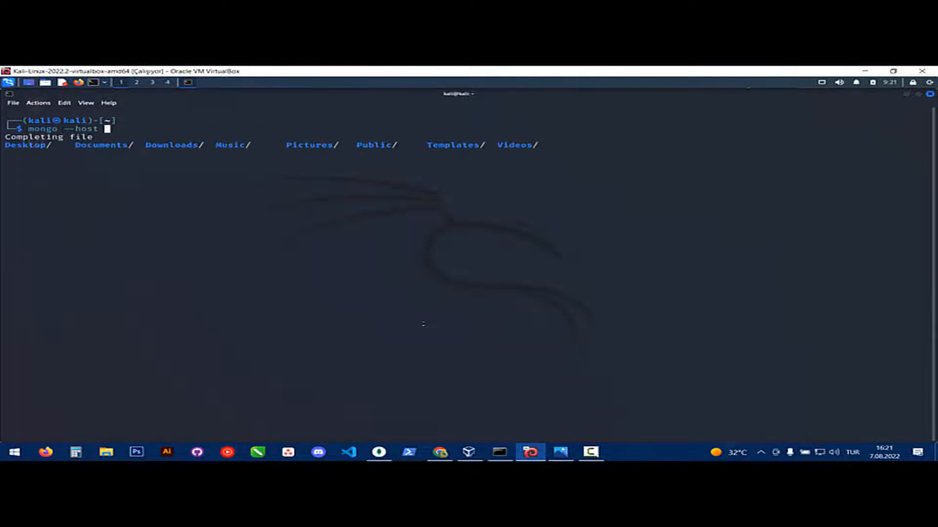
pyautogui.write('mongodb.')
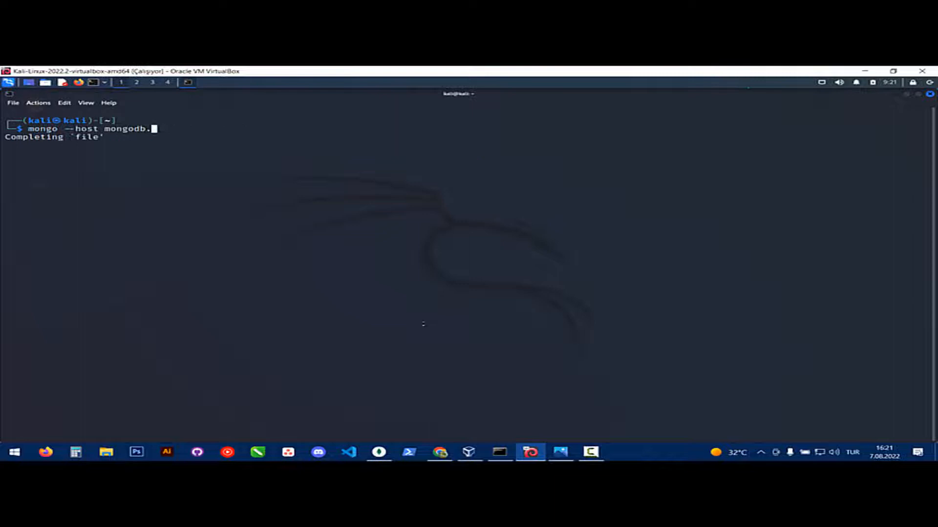
pyautogui.write('//192.168.1.4:27017')
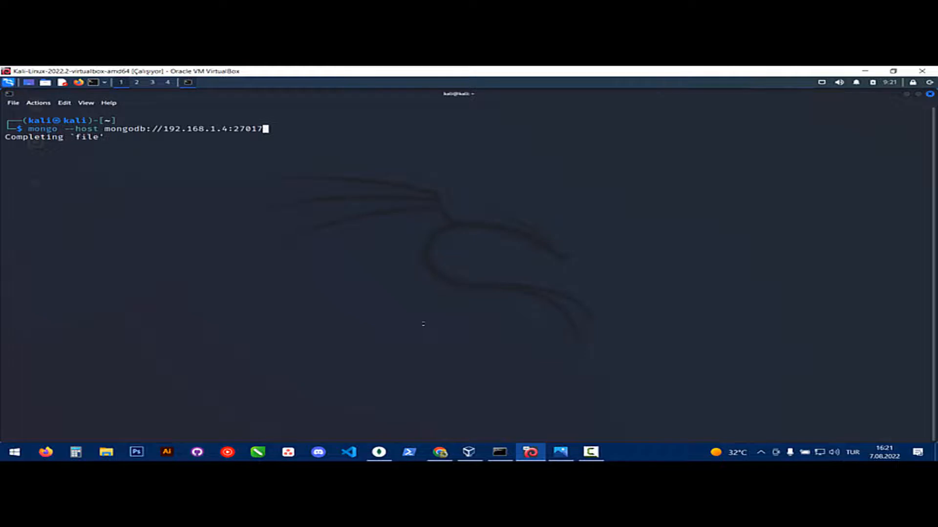
pyautogui.press('Return')
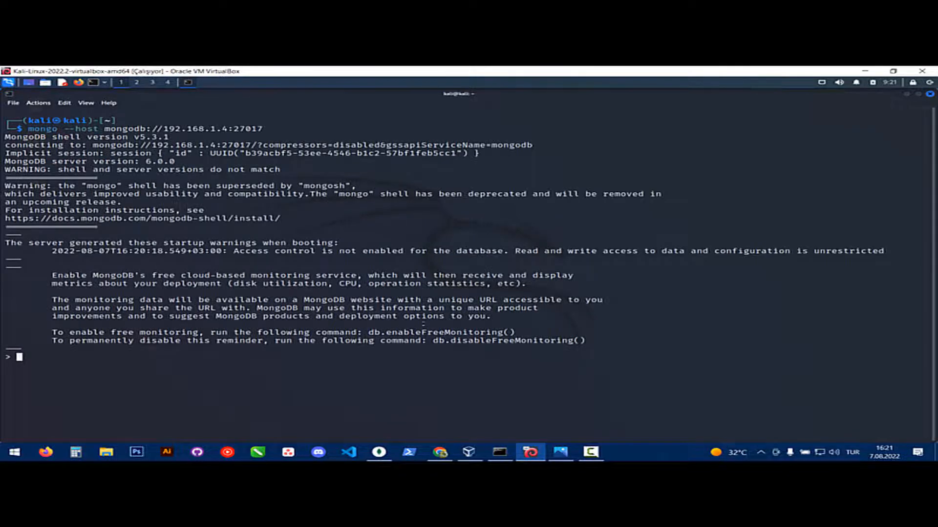
# List the remote server's databases with show databases.
pyautogui.write('show datab')
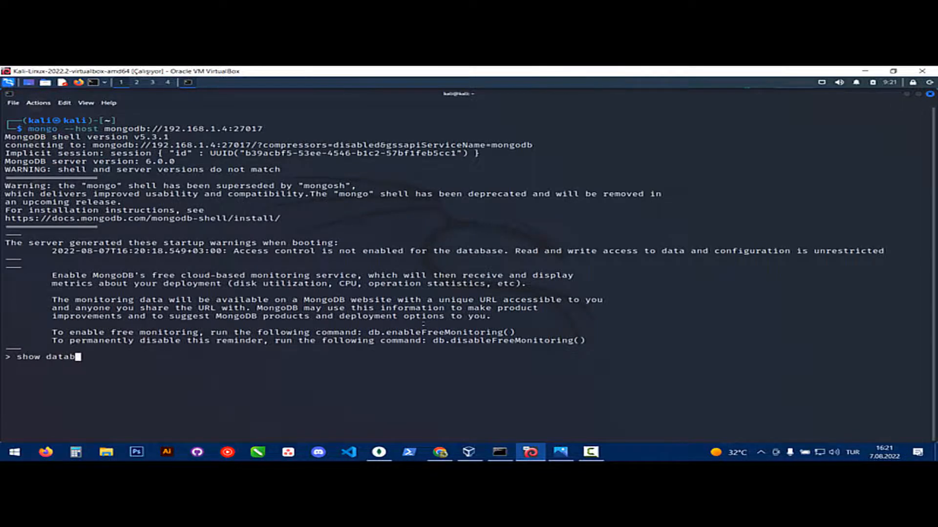
pyautogui.press('Return')
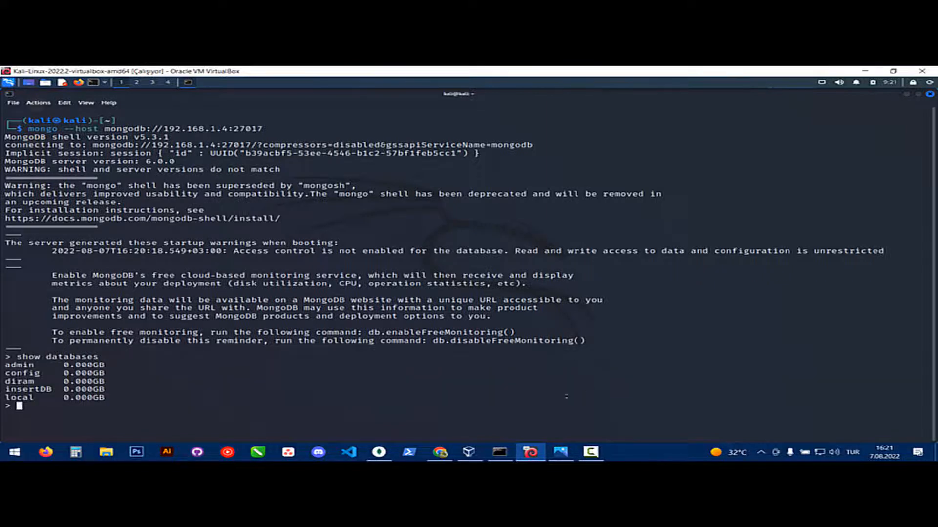
# Check the ipconfig Ethernet output showing IPv4 192.168.1.4, then minimize Command Prompt.
pyautogui.click(500, 451)
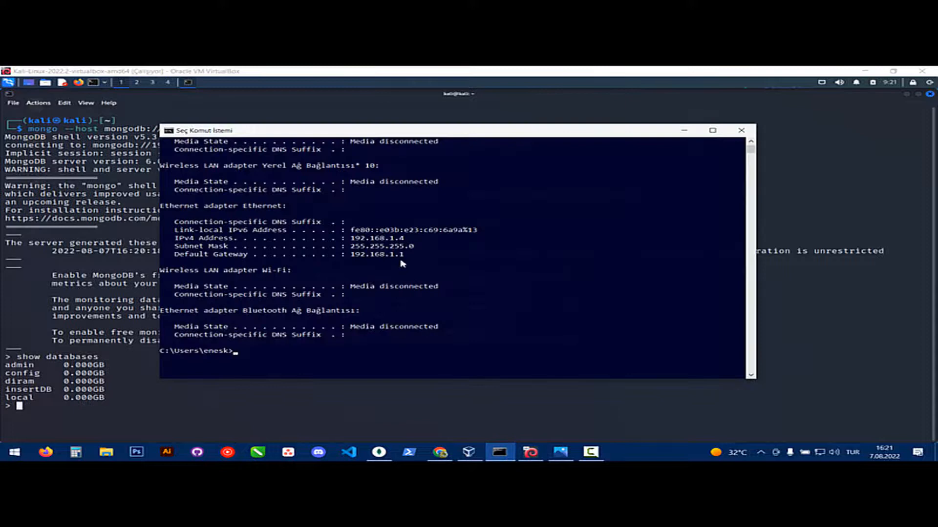
pyautogui.moveTo(353, 239)
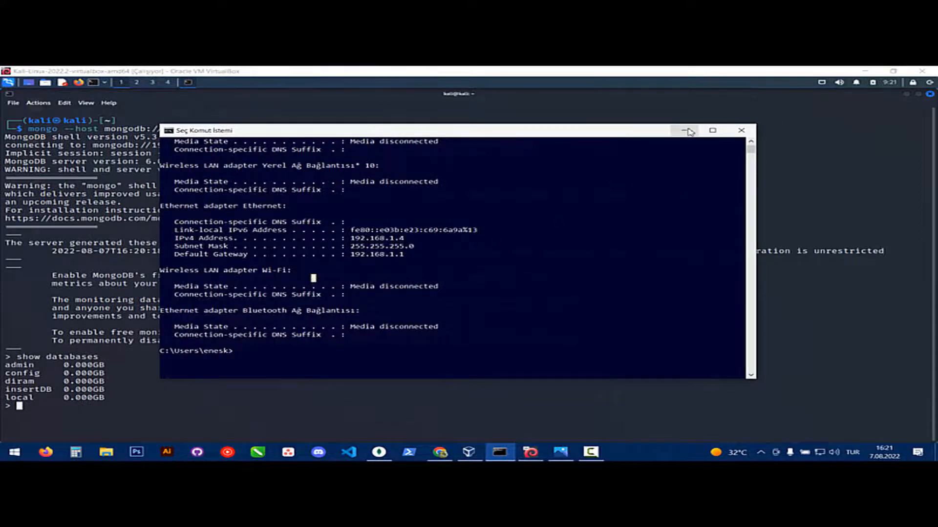
pyautogui.doubleClick(369, 238)
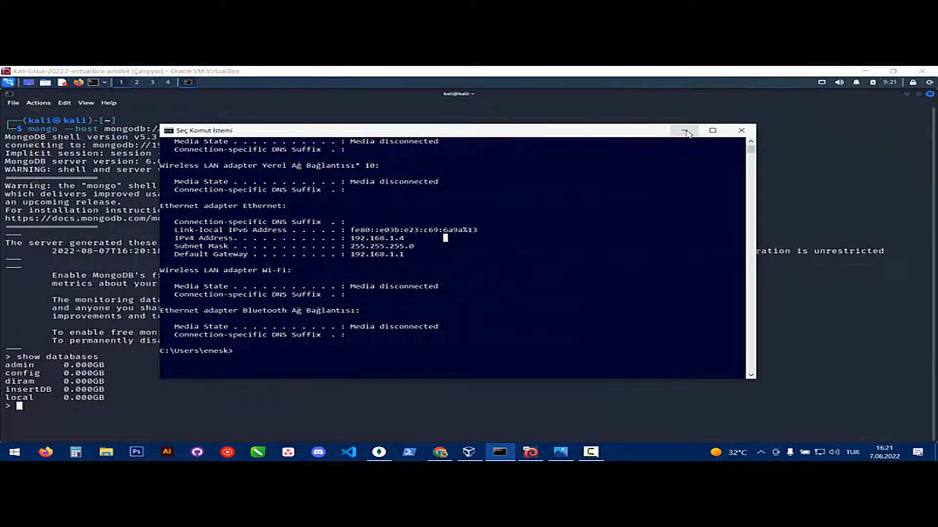
pyautogui.moveTo(687, 131)
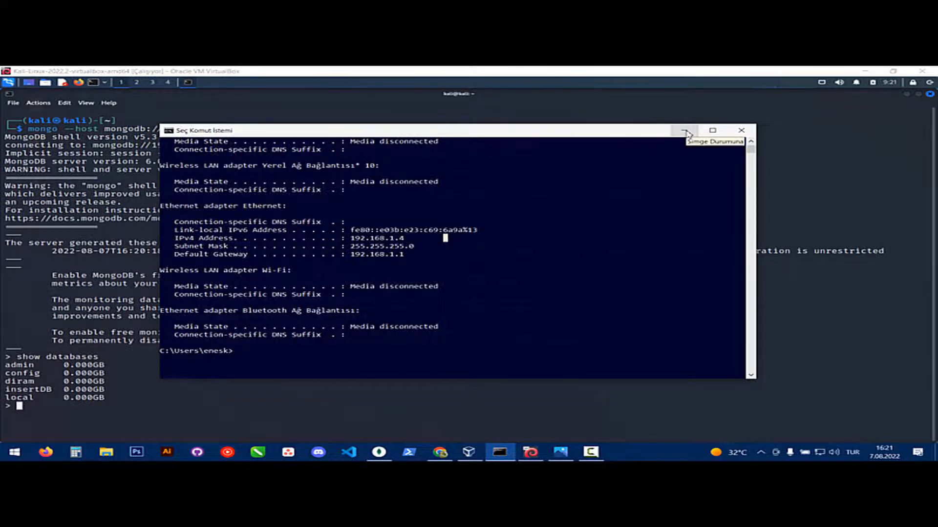
pyautogui.click(687, 130)
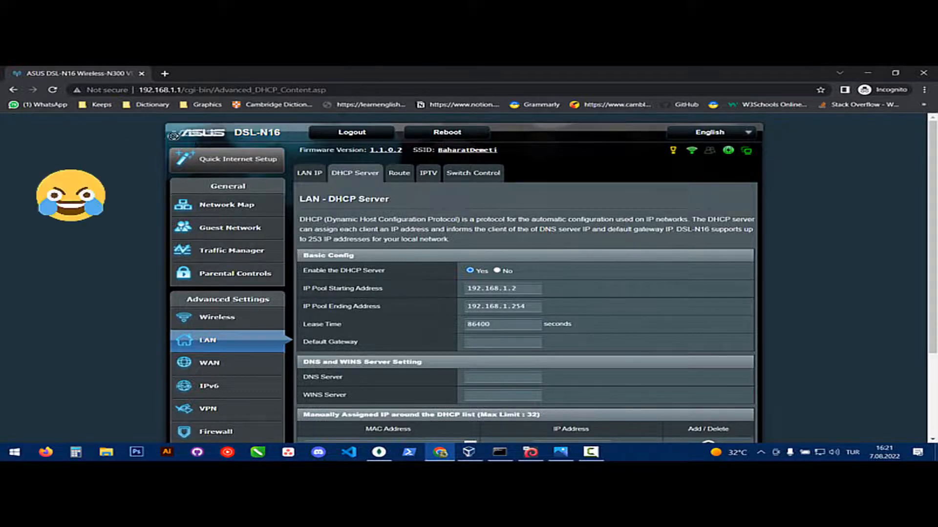
# Scroll the DHCP Server page to the manually assigned entry for 192.168.1.4.
pyautogui.scroll(-3)
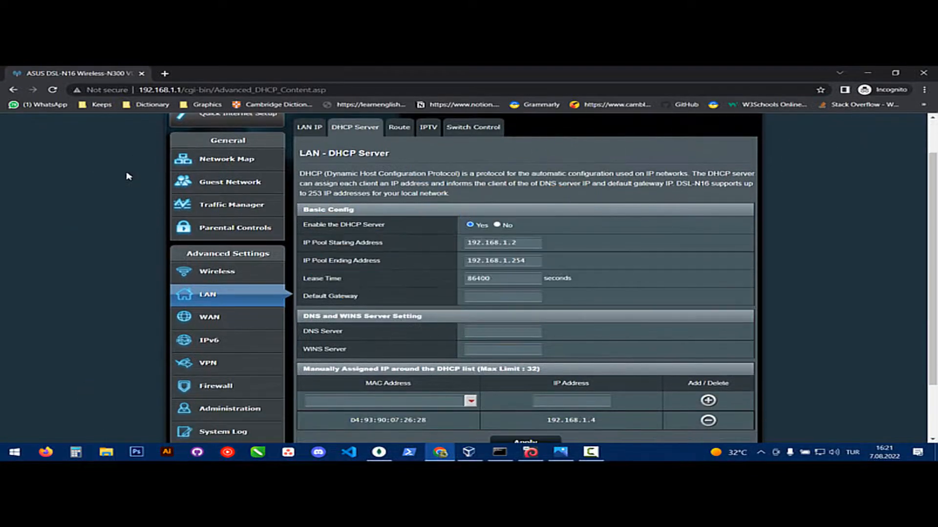
pyautogui.scroll(3)
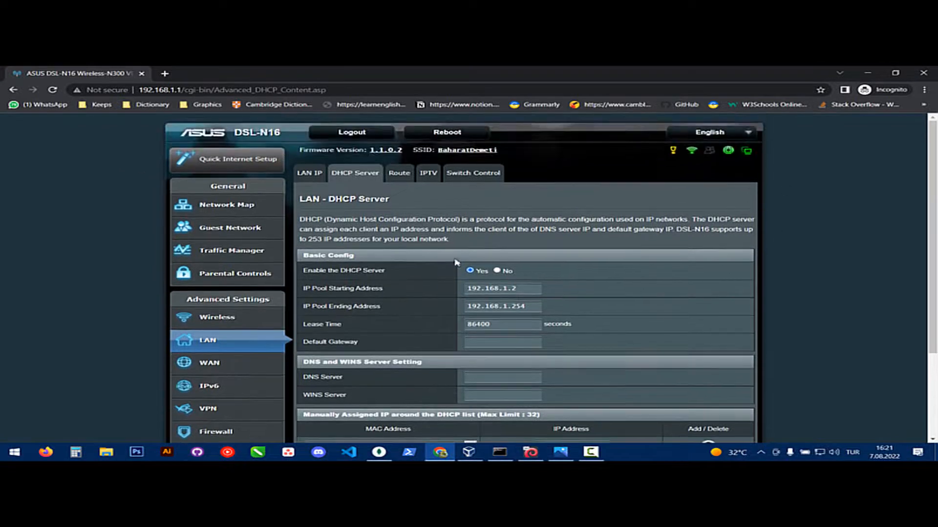
pyautogui.scroll(-3)
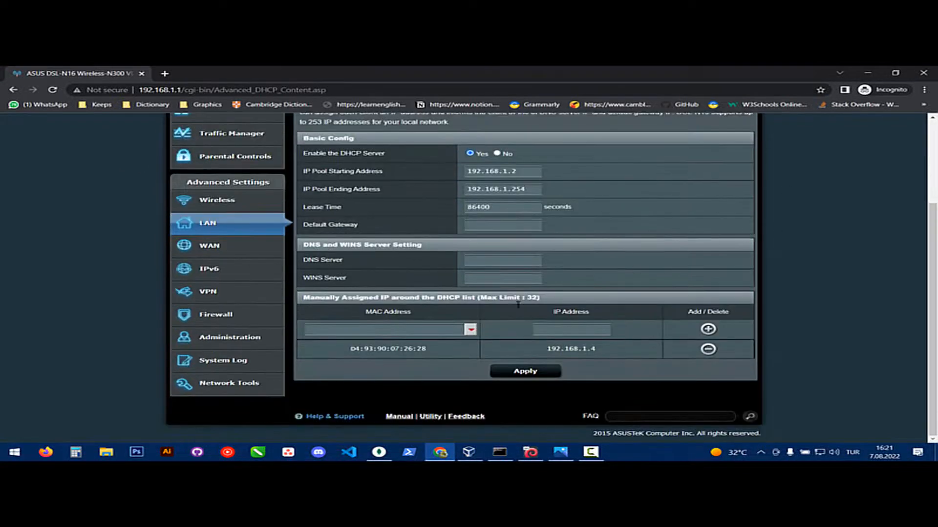
pyautogui.scroll(3)
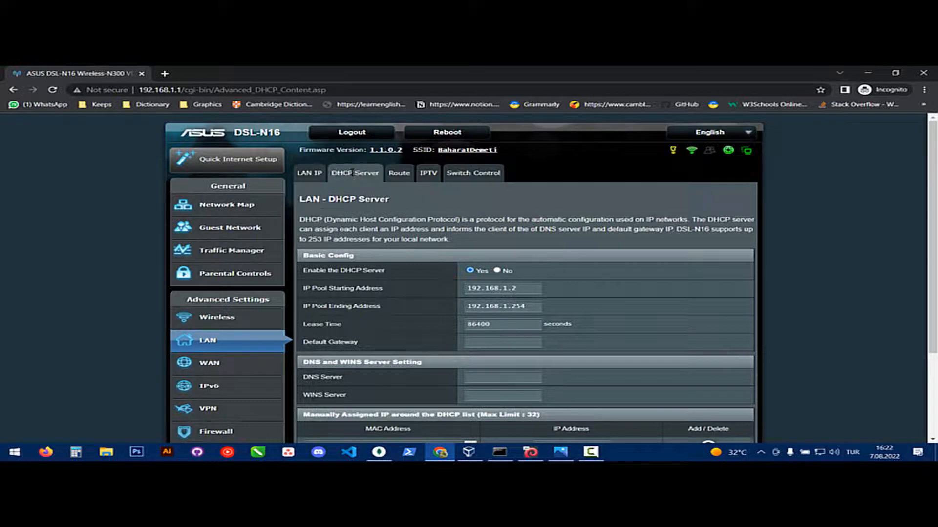
pyautogui.scroll(-3)
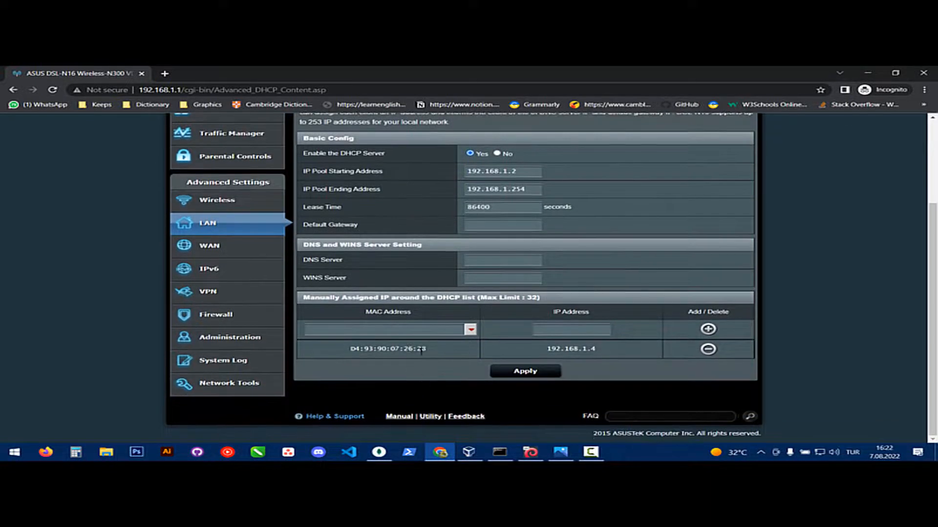
pyautogui.click(470, 330)
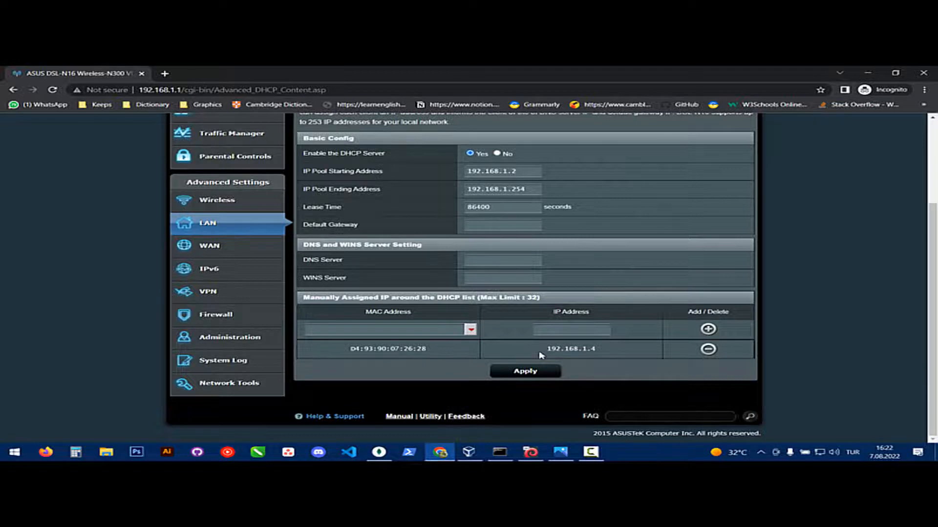
pyautogui.moveTo(583, 340)
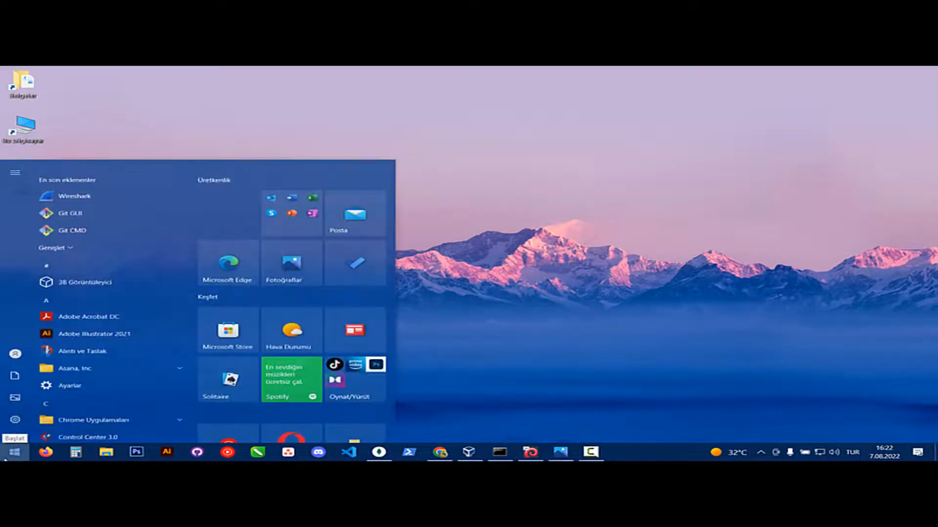
# Launch Network Connections from Start by running ncpa.cpl.
pyautogui.scroll(-3)
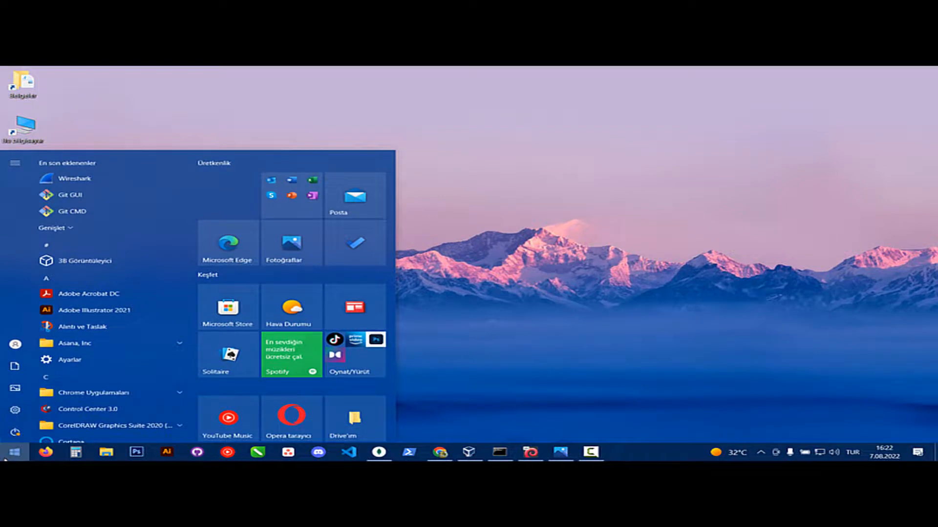
pyautogui.write('mcpa')
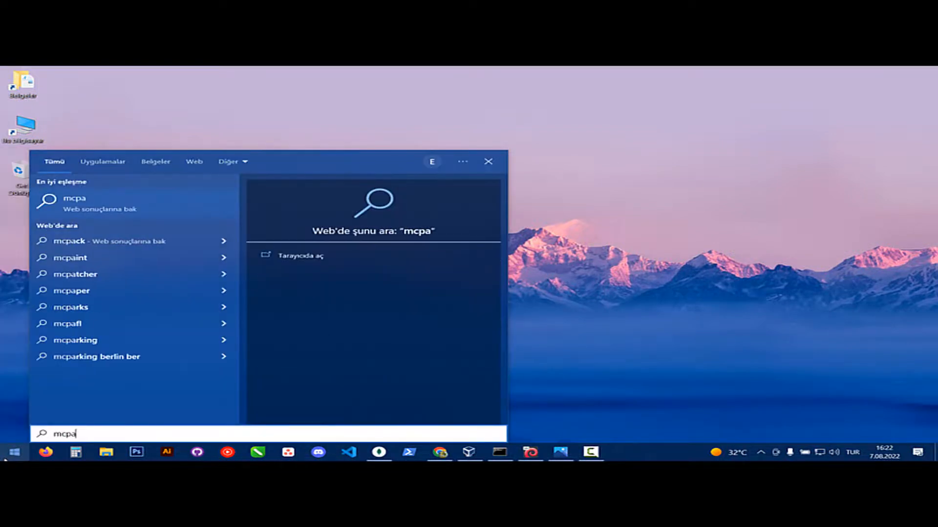
pyautogui.write('.cpl')
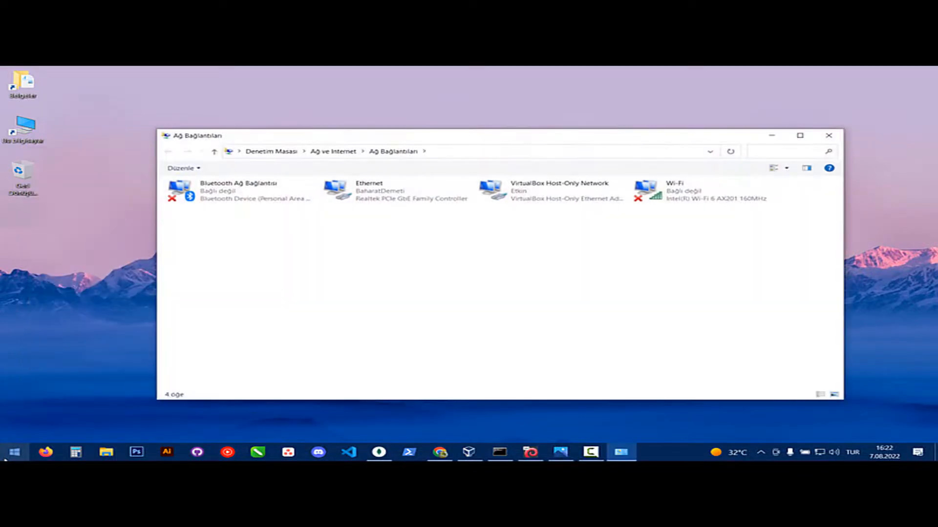
# Bring up the Ethernet connection's Properties dialog listing its protocol items.
pyautogui.click(389, 191)
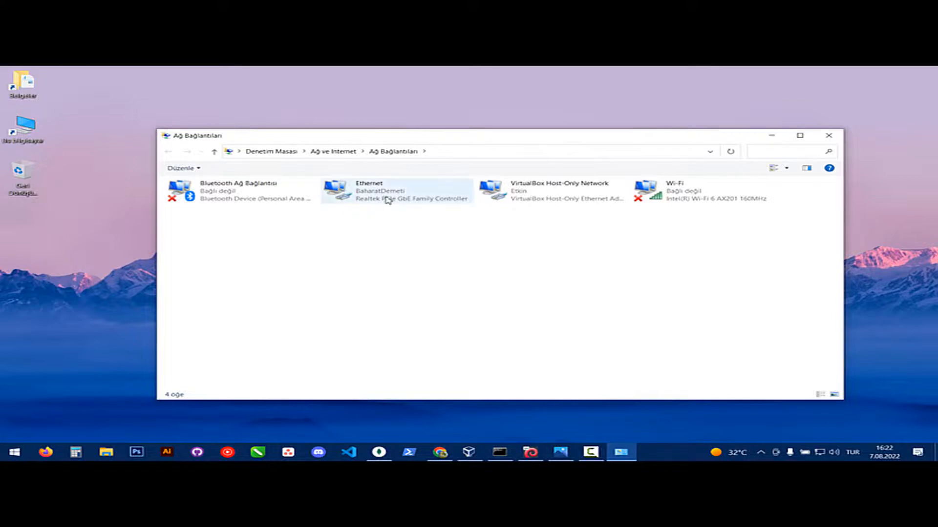
pyautogui.rightClick(387, 191)
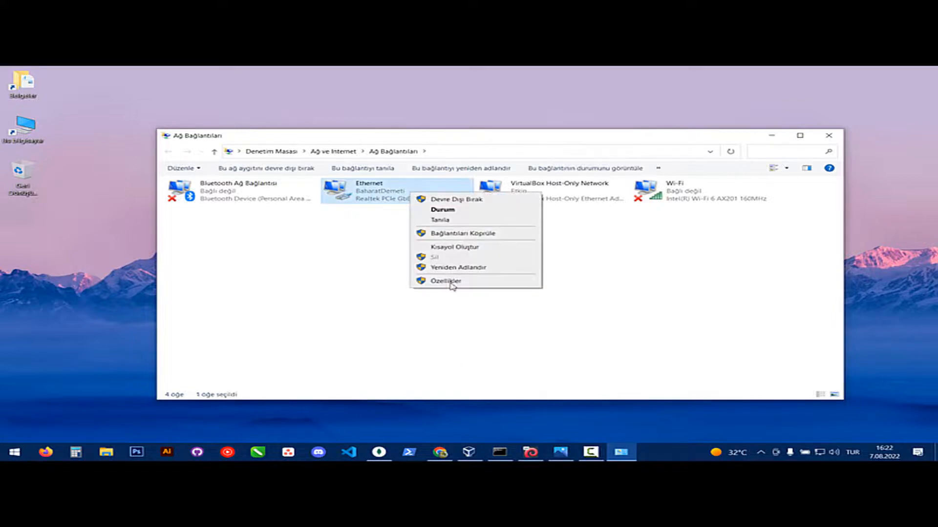
pyautogui.click(446, 281)
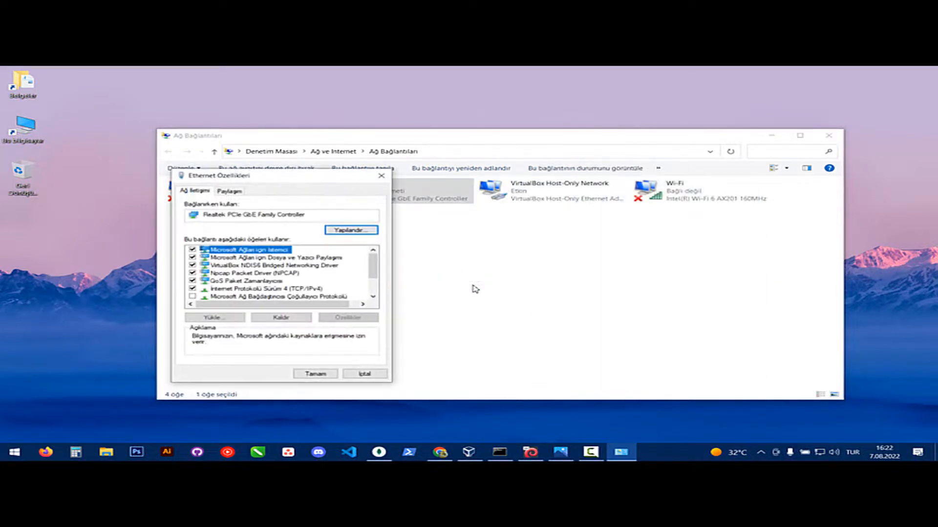
# Reach the TCP/IPv4 address settings of the Ethernet connection.
pyautogui.moveTo(276, 175); pyautogui.dragTo(167, 160)
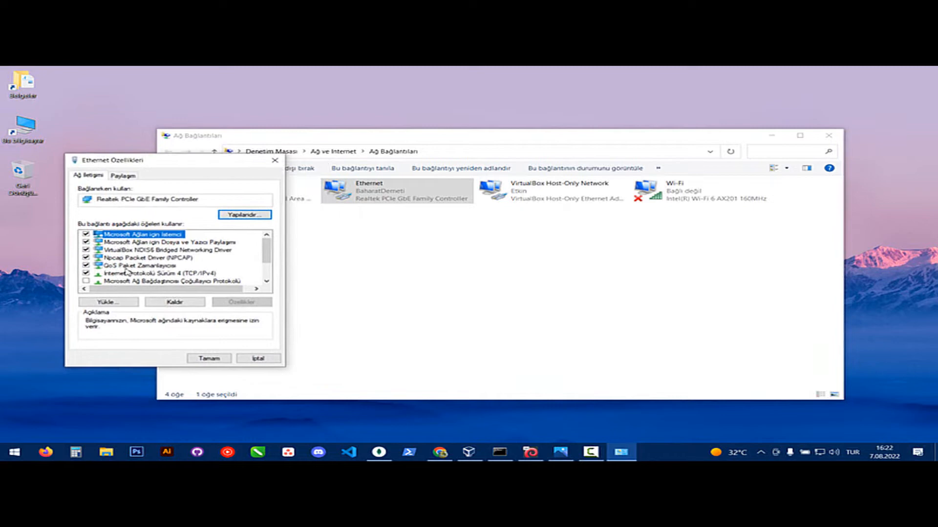
pyautogui.click(156, 274)
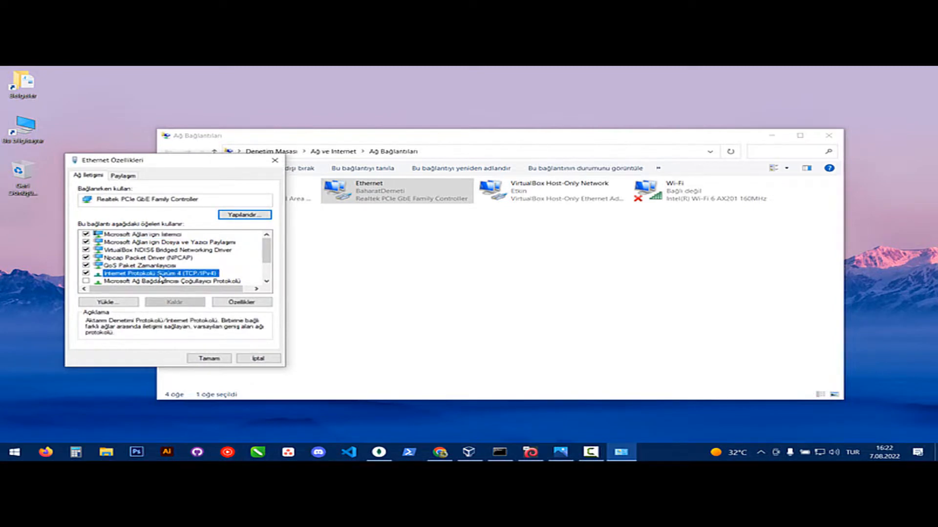
pyautogui.scroll(-3)
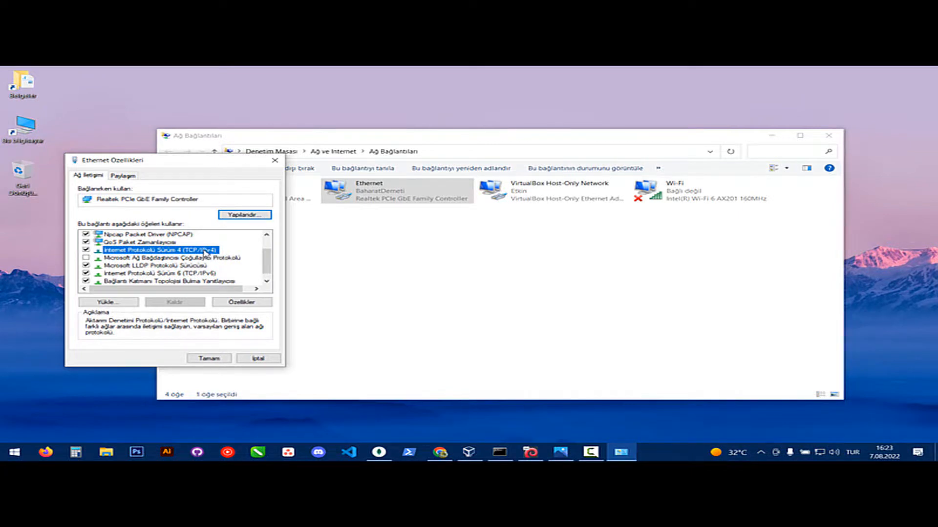
pyautogui.click(241, 302)
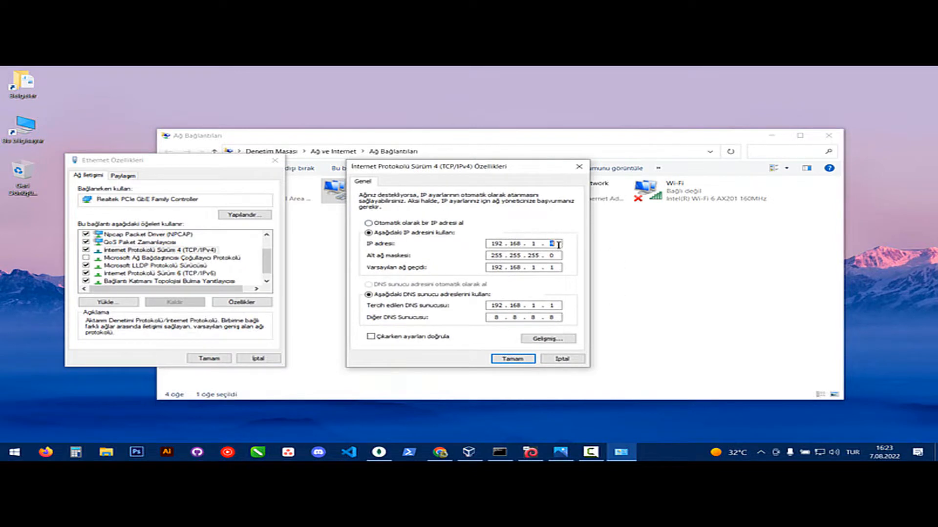
# Set static IP 192.168.1.4, mask 255.255.255.0, gateway/DNS 192.168.1.1, alternate DNS 8.8.8.8 and confirm.
pyautogui.write('4')
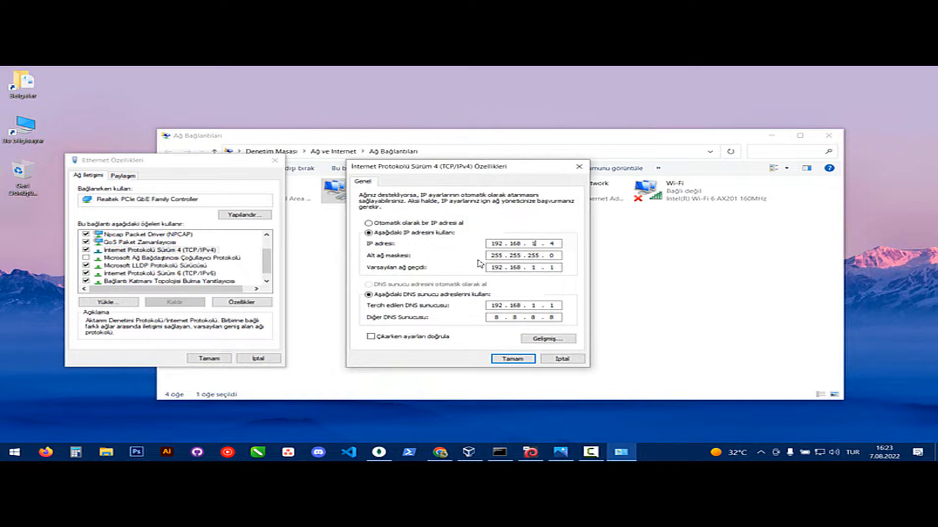
pyautogui.doubleClick(507, 254)
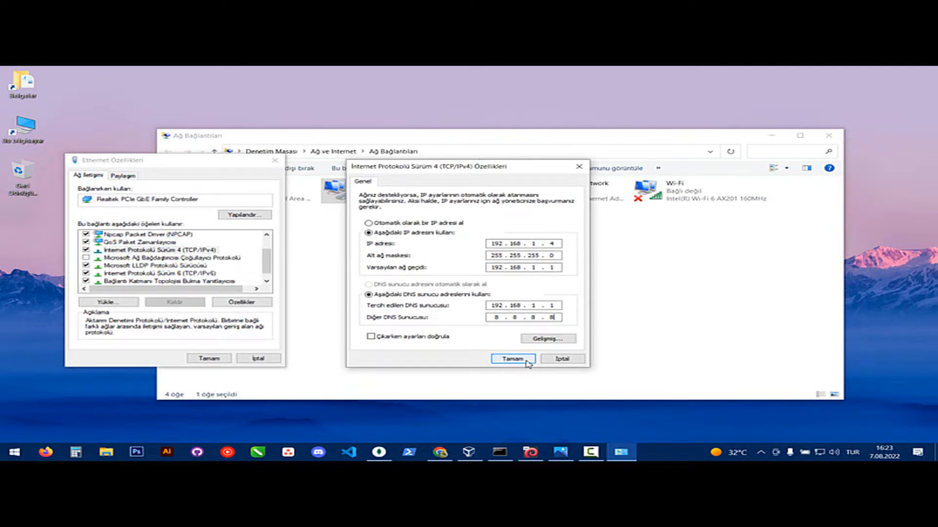
pyautogui.click(511, 358)
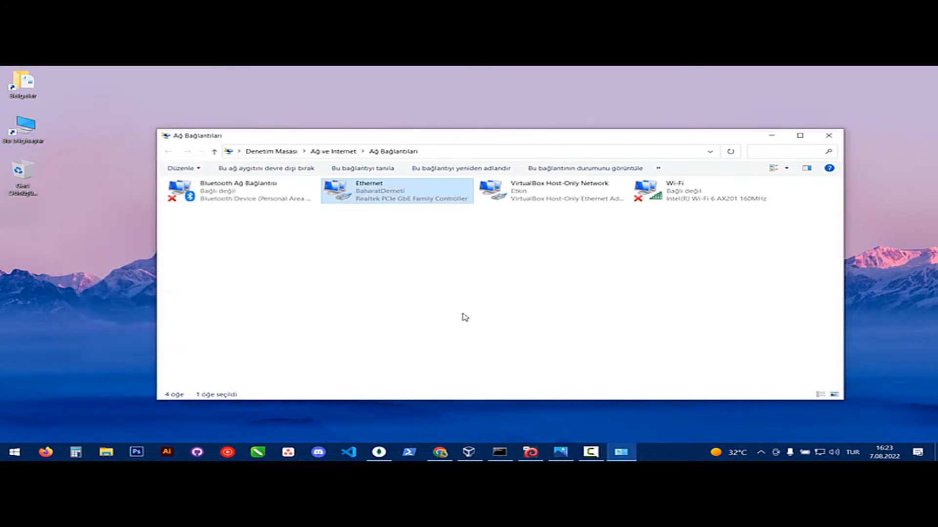
pyautogui.click(827, 134)
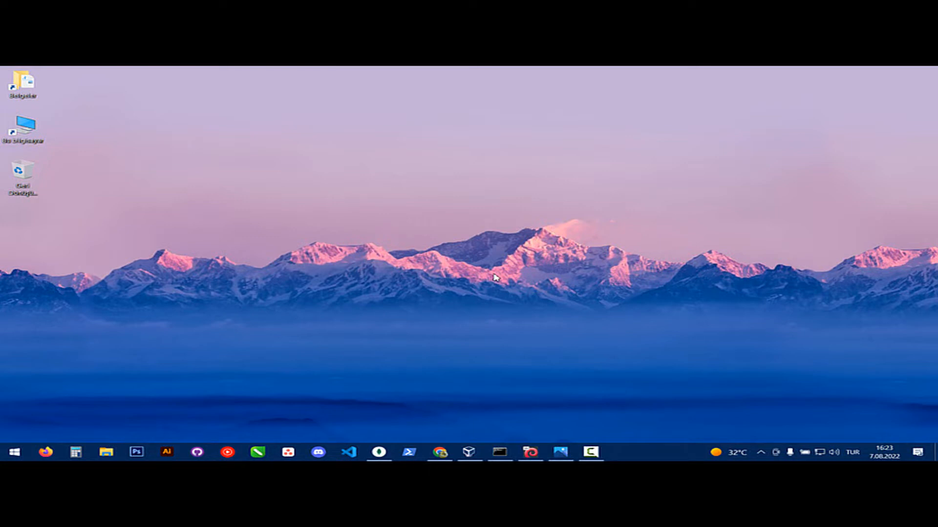
pyautogui.moveTo(618, 179)
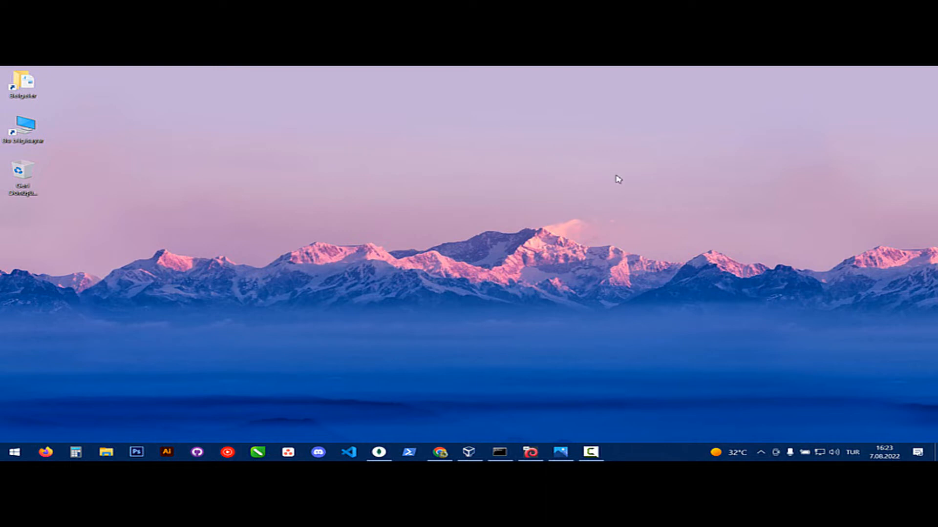
pyautogui.moveTo(577, 196)
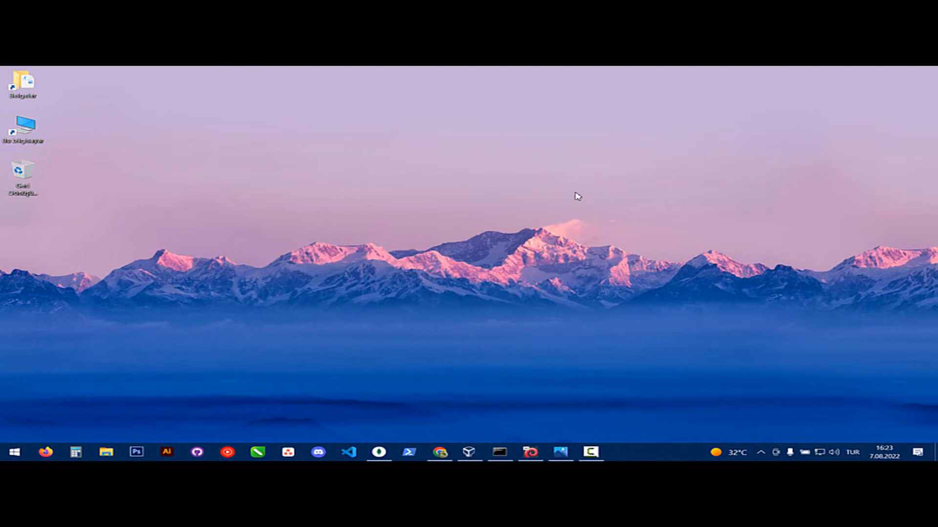
pyautogui.moveTo(568, 193)
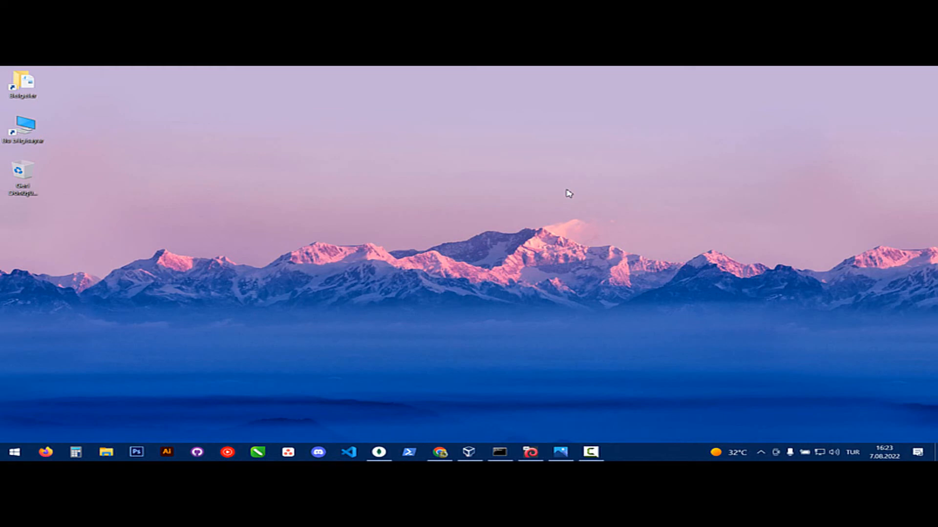
pyautogui.moveTo(622, 145)
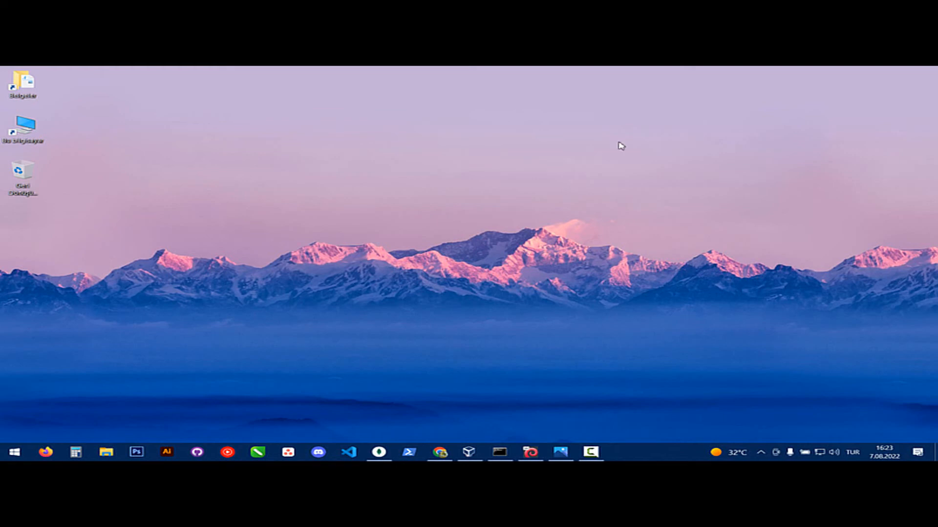